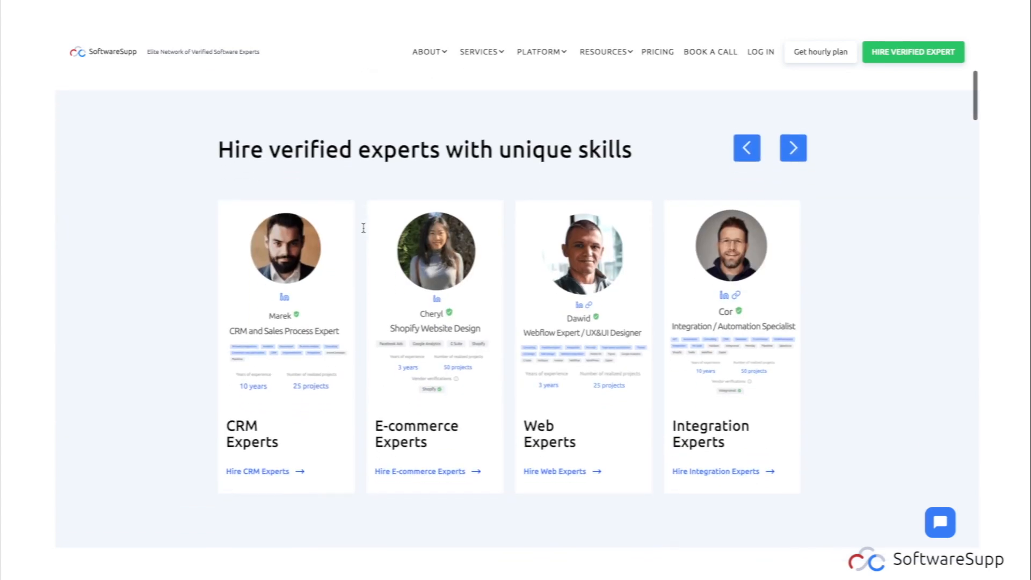
# - Scroll the homepage and review the hourly and project pricing plans
pyautogui.scroll(-3)
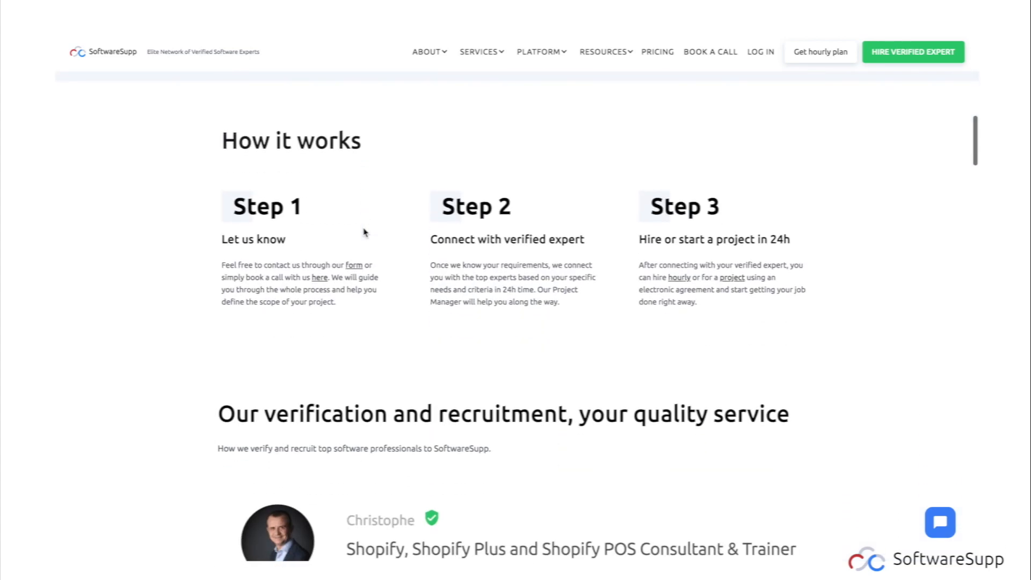
pyautogui.scroll(-3)
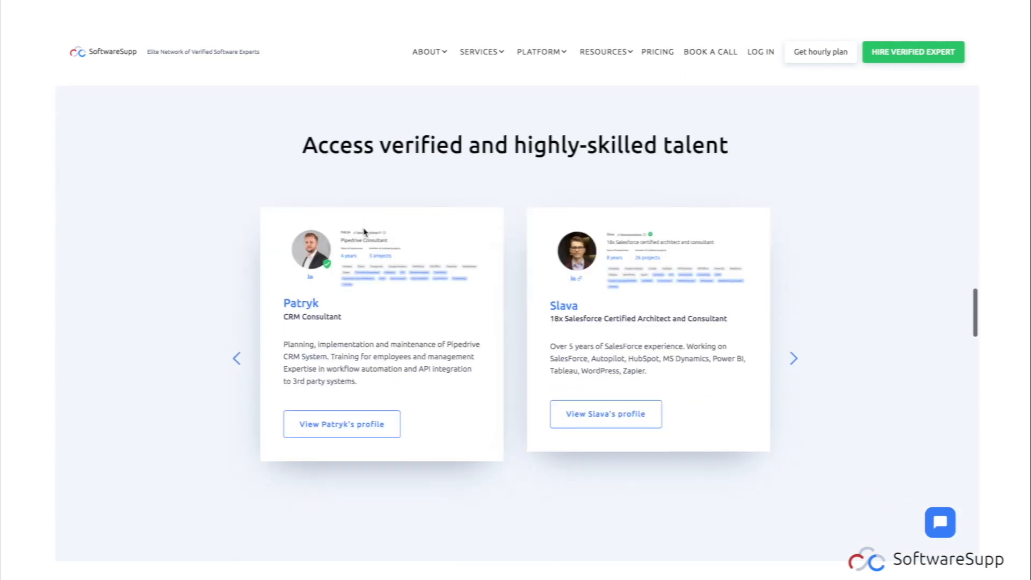
pyautogui.scroll(-3)
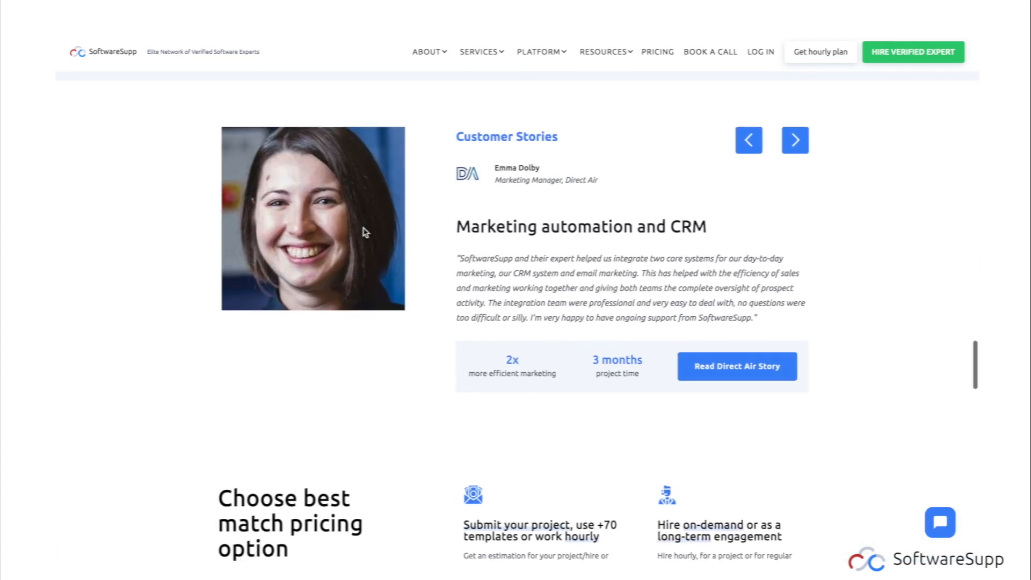
pyautogui.click(657, 52)
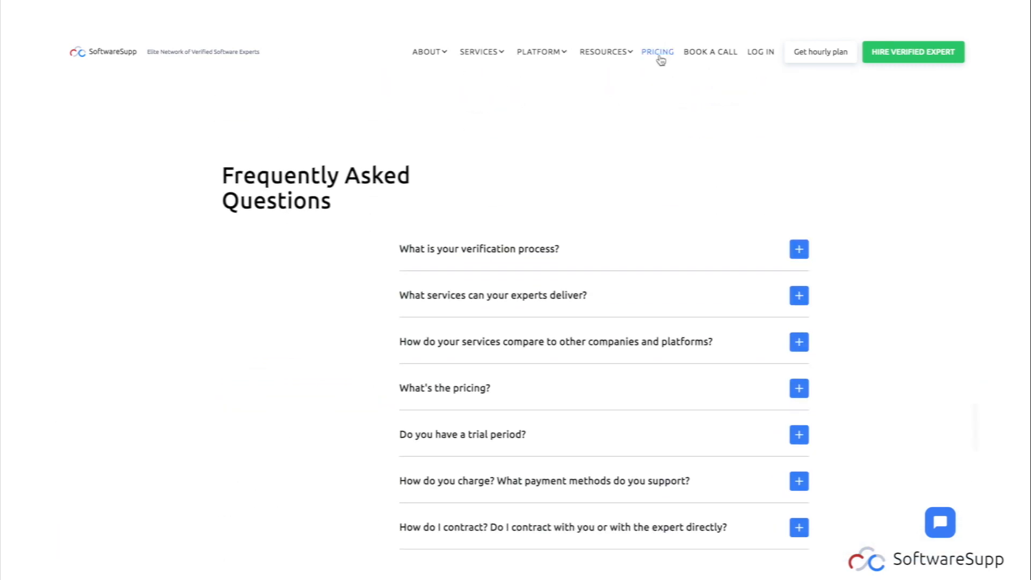
pyautogui.click(657, 52)
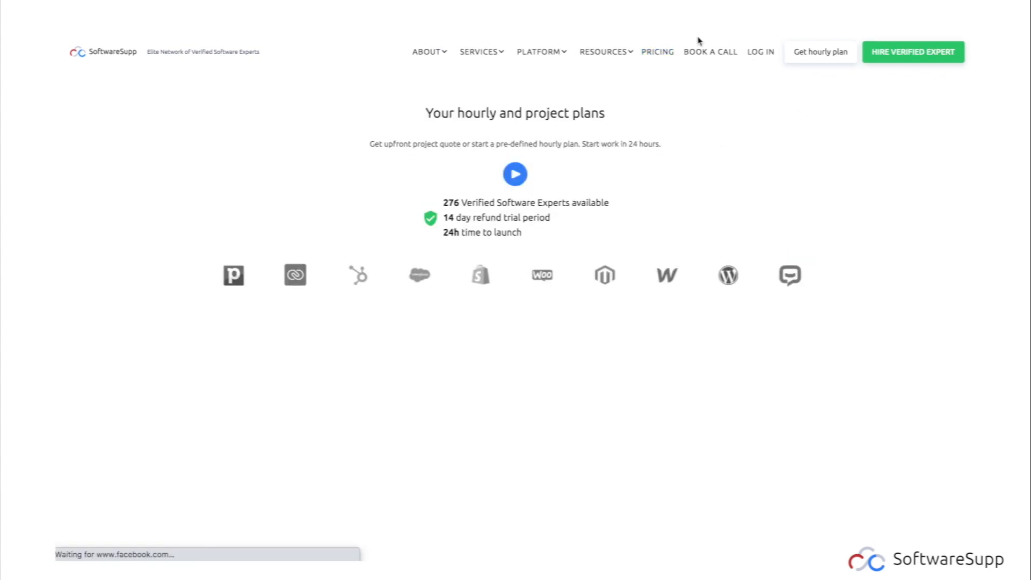
pyautogui.scroll(-3)
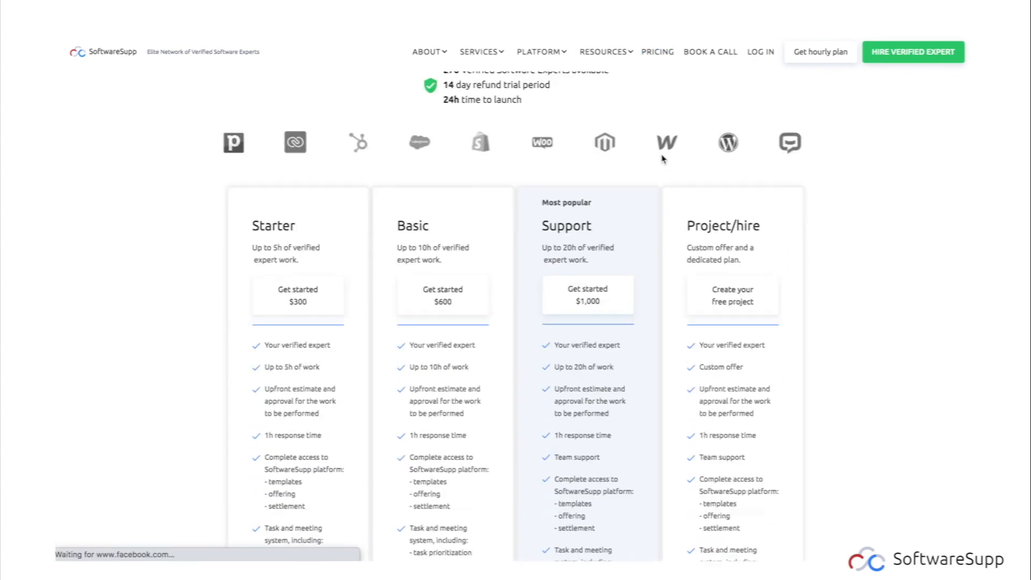
# - Browse the Expert matching page, then open the create-project form
pyautogui.click(539, 53)
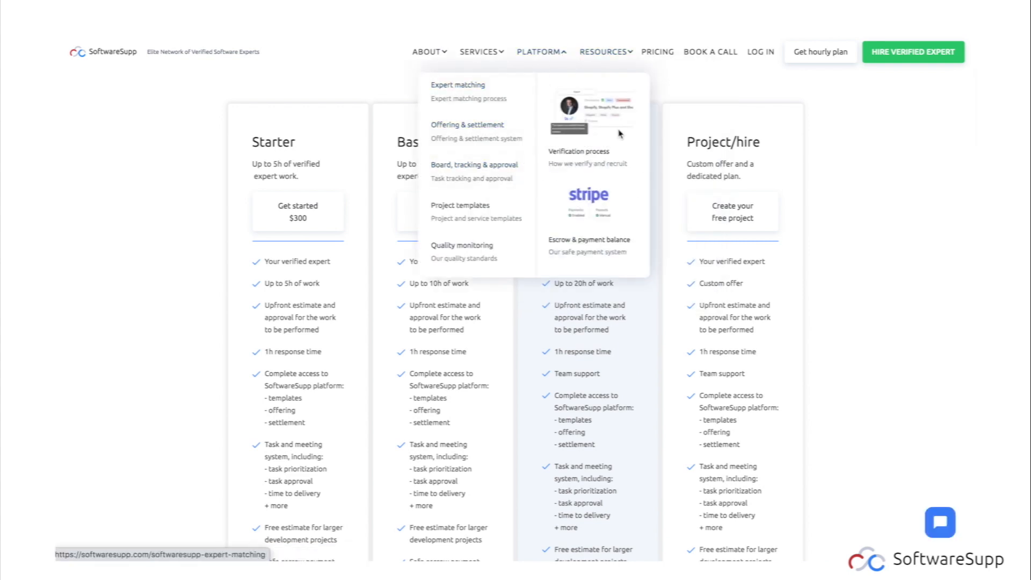
pyautogui.click(457, 85)
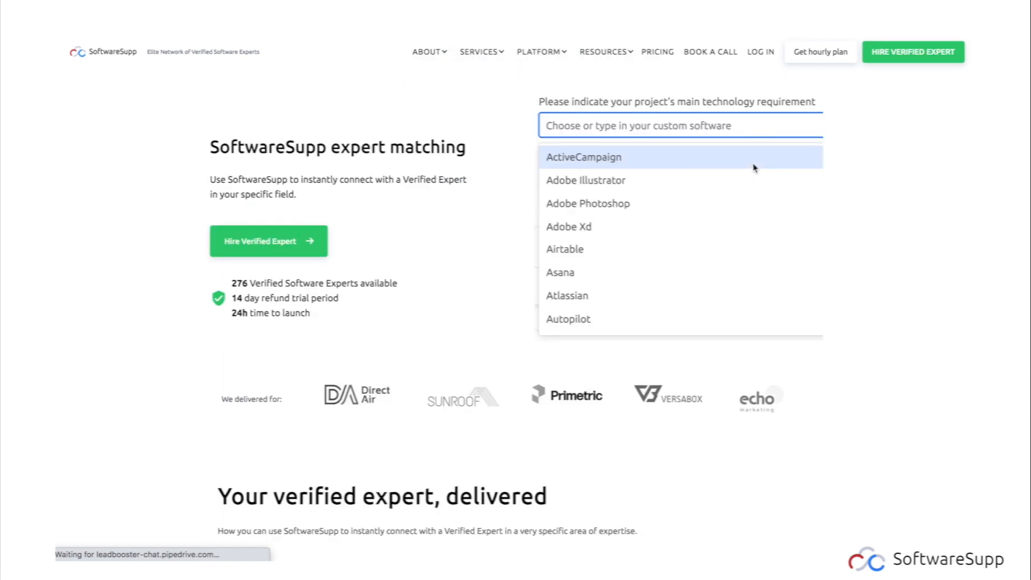
pyautogui.scroll(-3)
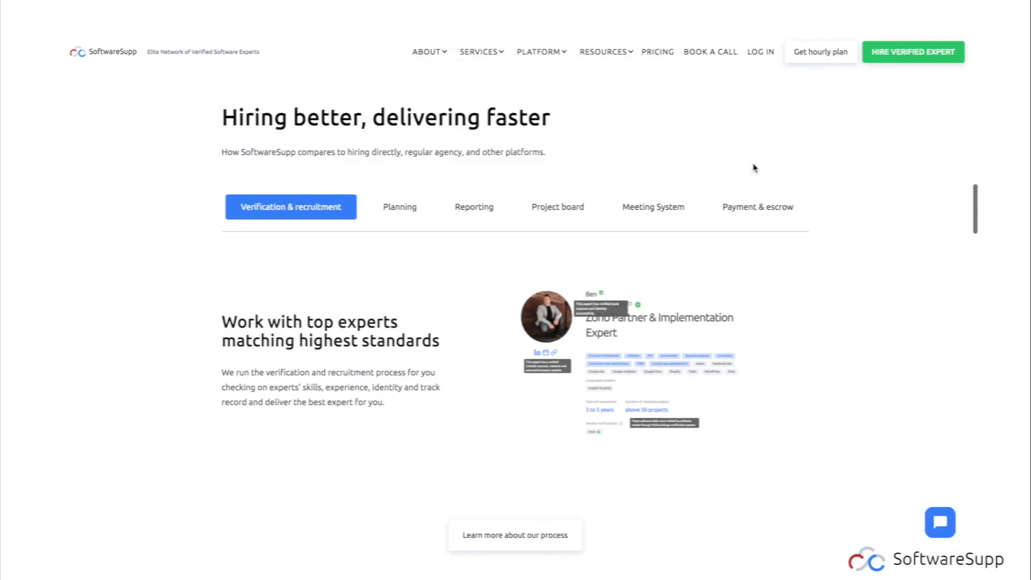
pyautogui.scroll(-3)
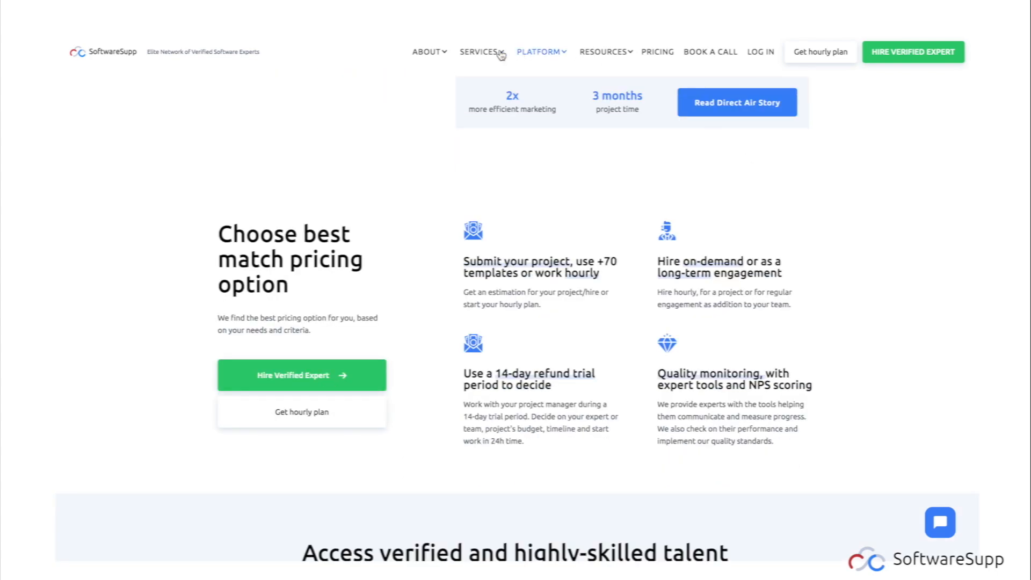
pyautogui.click(603, 52)
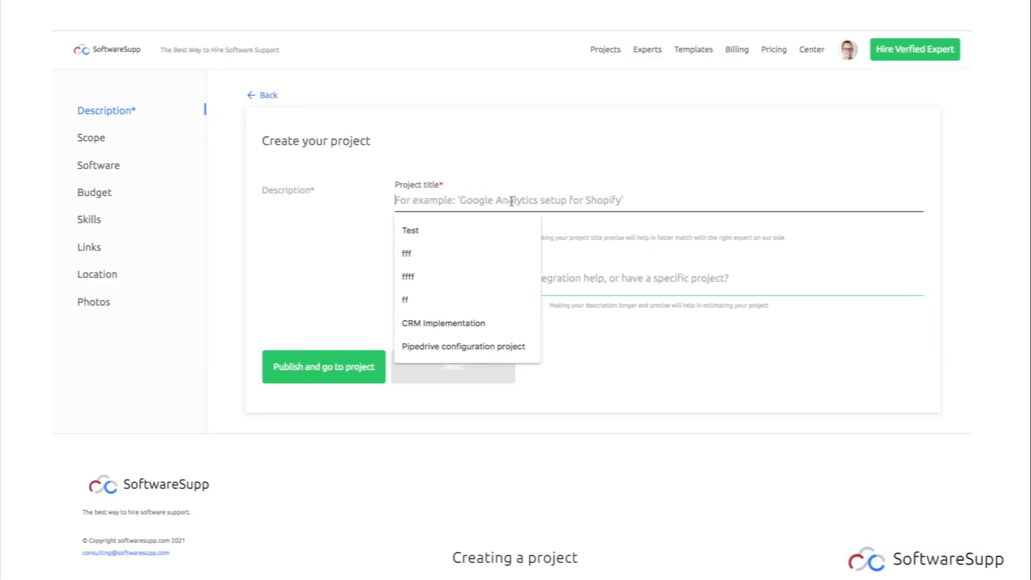
# - Enter the project title 'Sheets set up and integration'
pyautogui.write('Sheets')
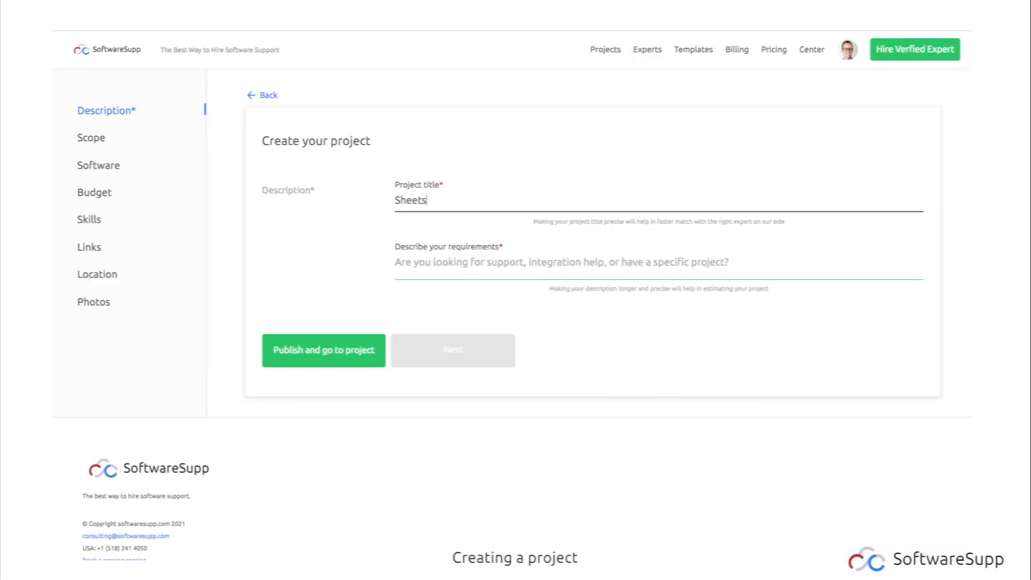
pyautogui.write('set up and')
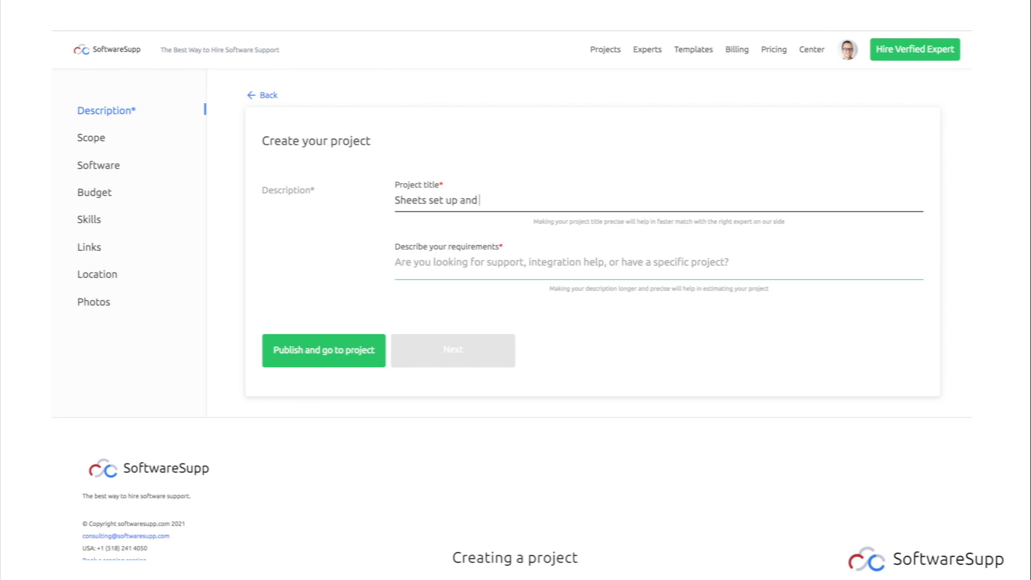
pyautogui.write('integration')
pyautogui.click(658, 266)
pyautogui.write('I nee')
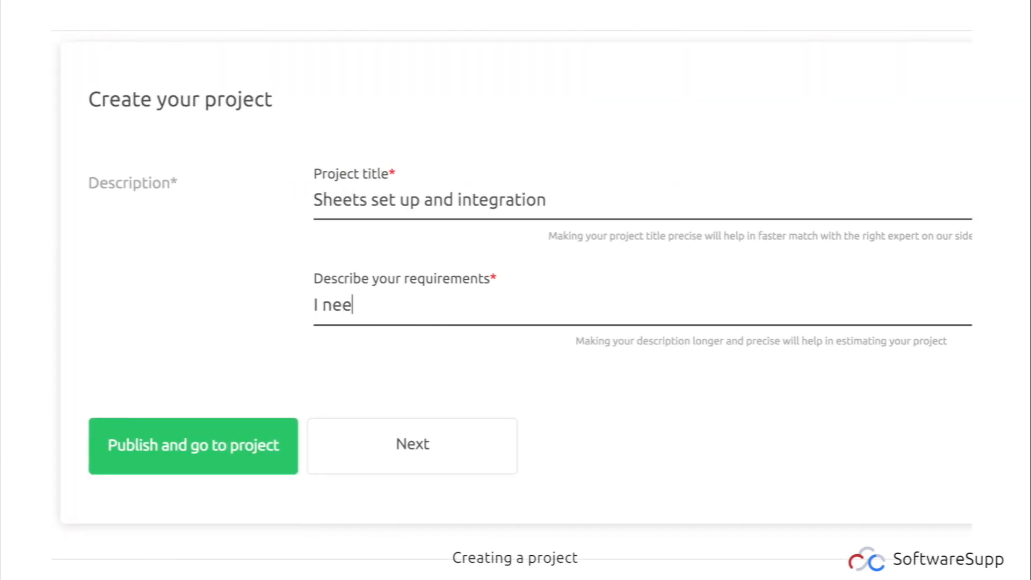
# - Describe needing to integrate Google Sheets with an SQL database and hire an expert
pyautogui.write('d to integ')
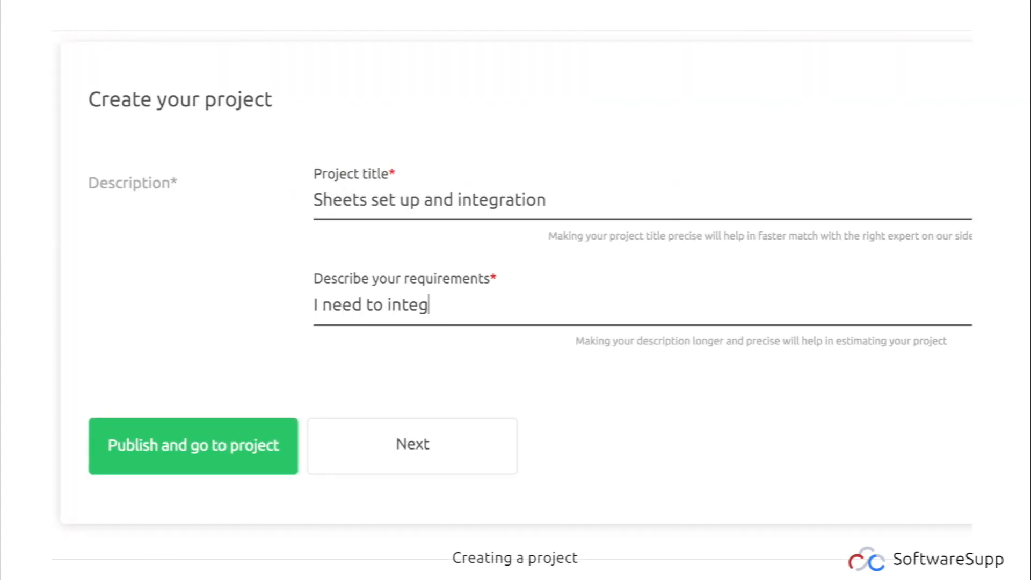
pyautogui.write('rate')
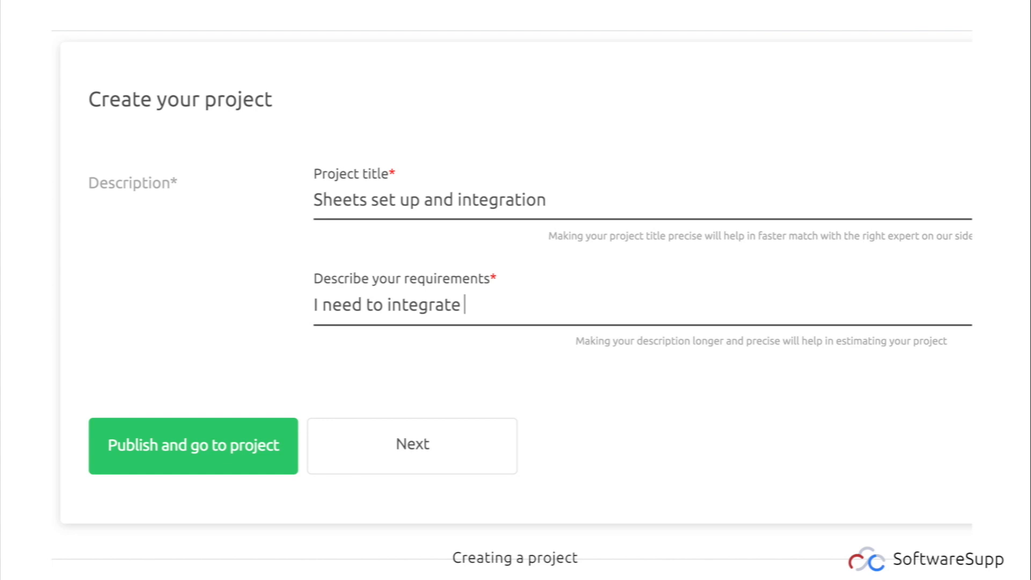
pyautogui.write('my Google Sheets with')
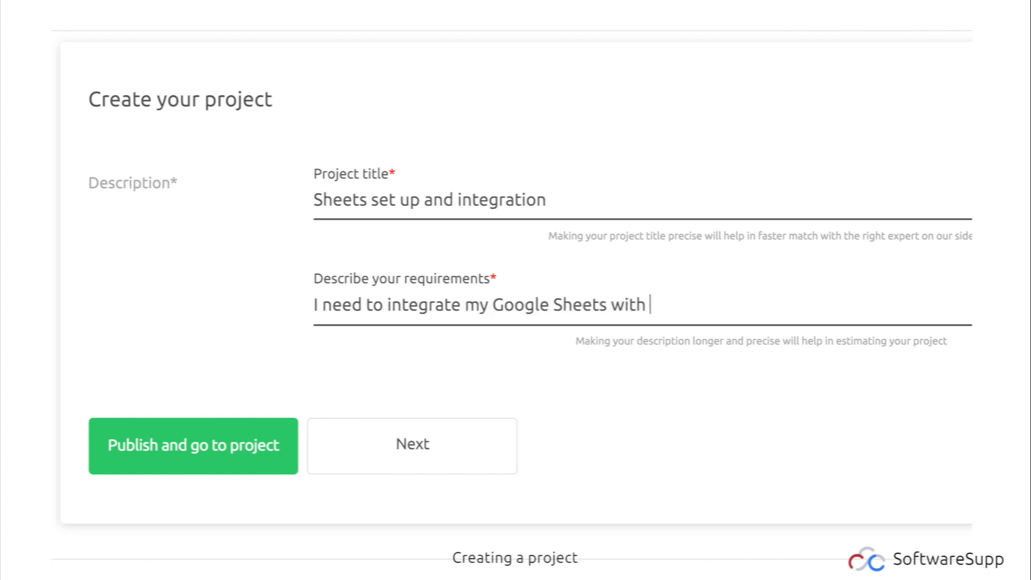
pyautogui.write('SQL datab')
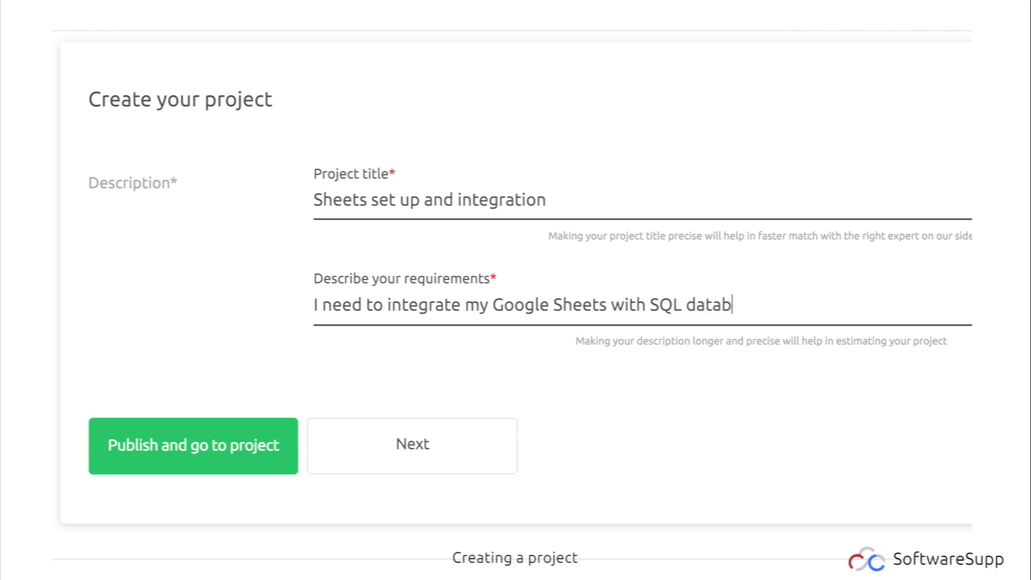
pyautogui.write('ase and')
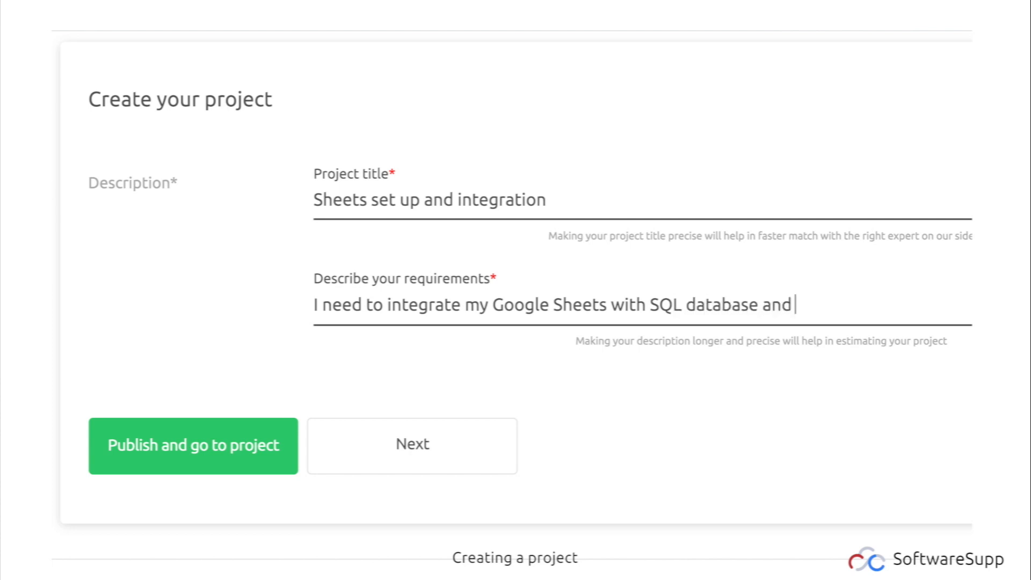
pyautogui.write('hire expert')
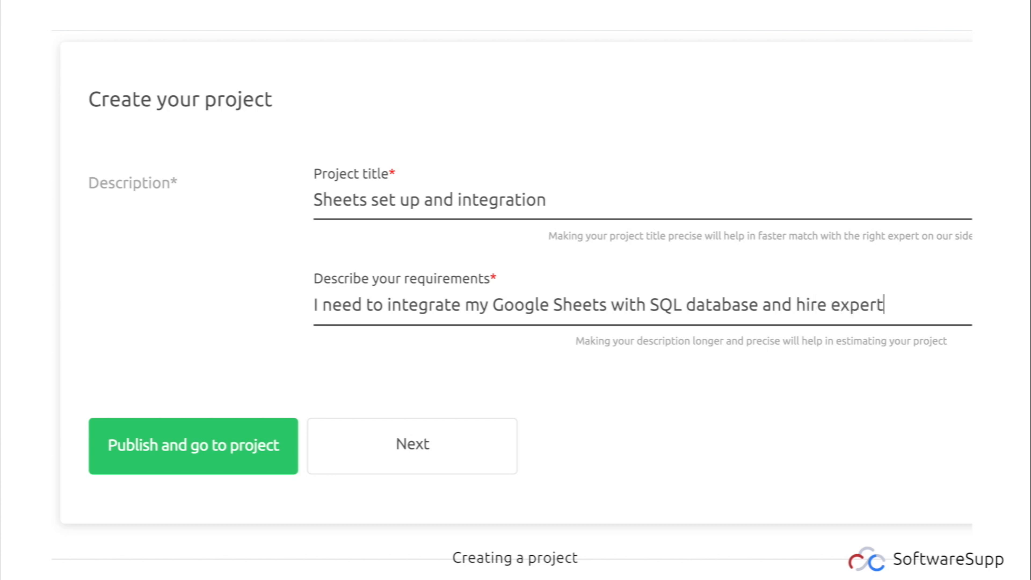
pyautogui.write('in this ar')
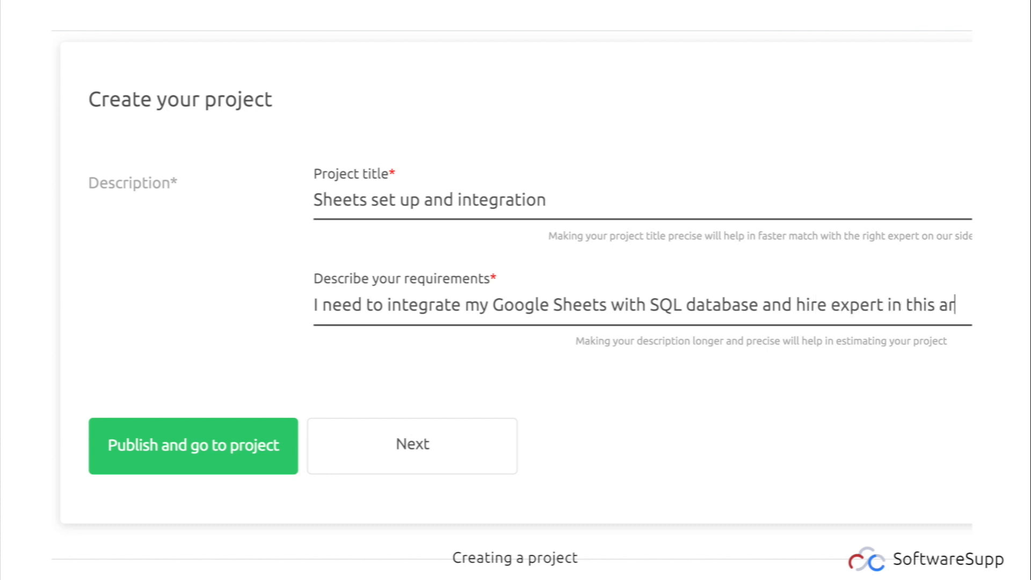
pyautogui.write('ea.')
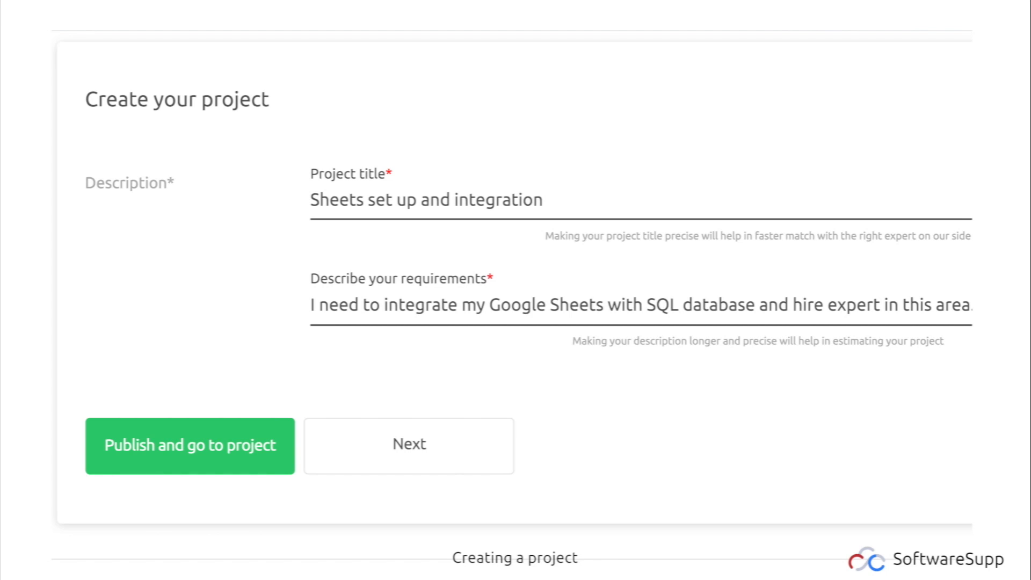
# - Add the task 'Set up an integration' to the TODO column
pyautogui.click(190, 445)
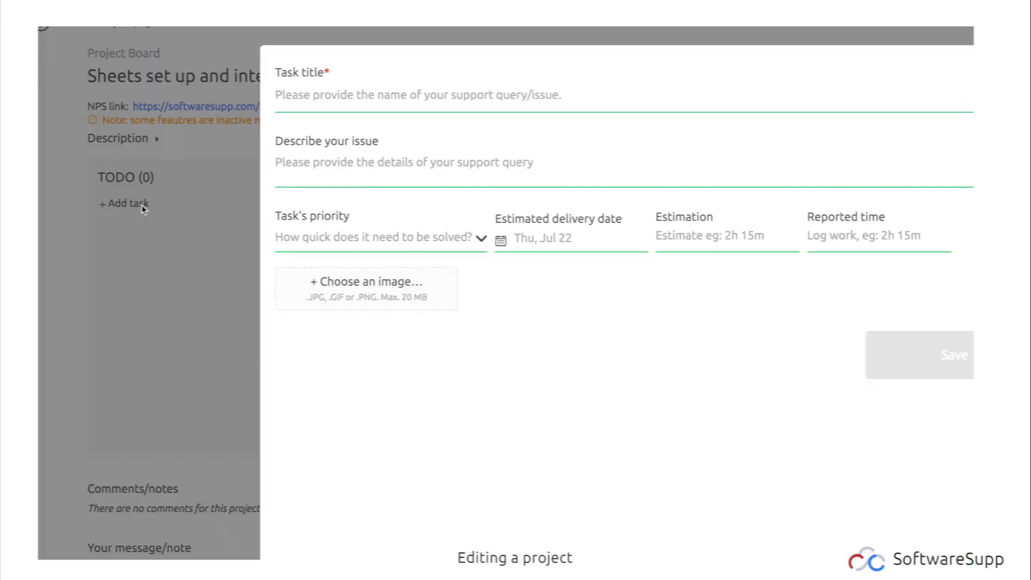
pyautogui.write('Set up an integration')
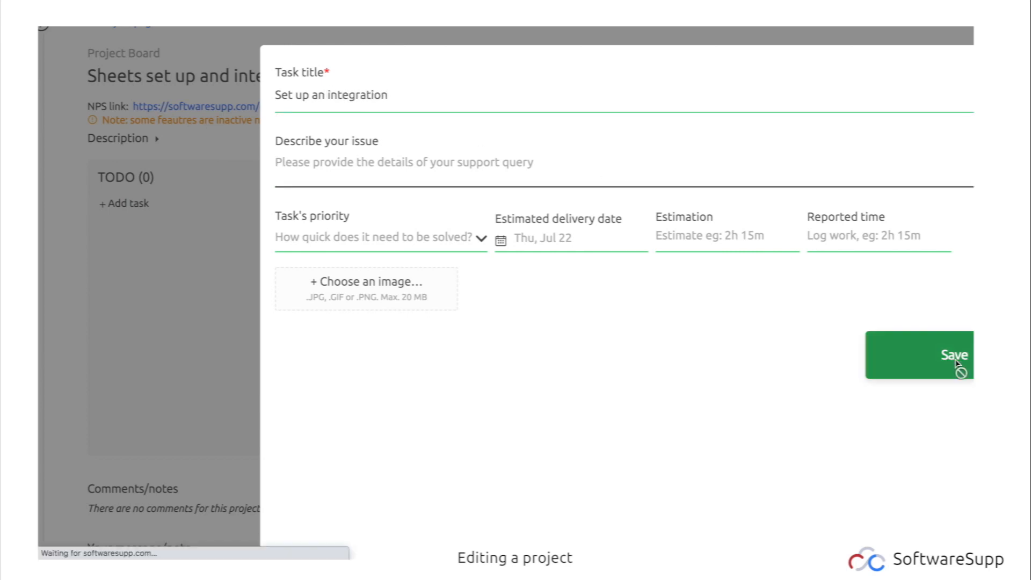
pyautogui.click(953, 354)
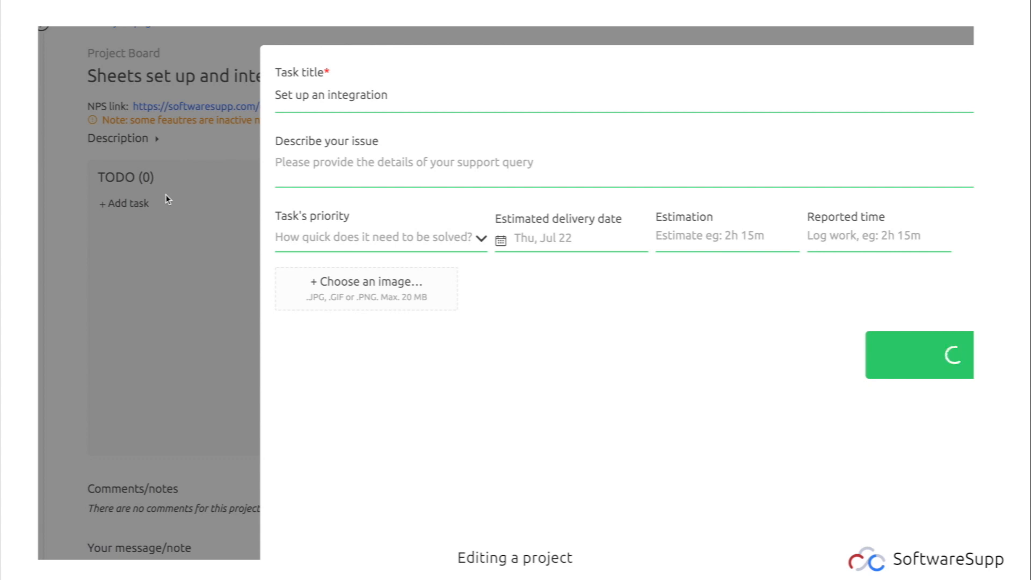
# - Add 'Collect needs and requirements', then begin a task titled 'Deploy'
pyautogui.click(918, 355)
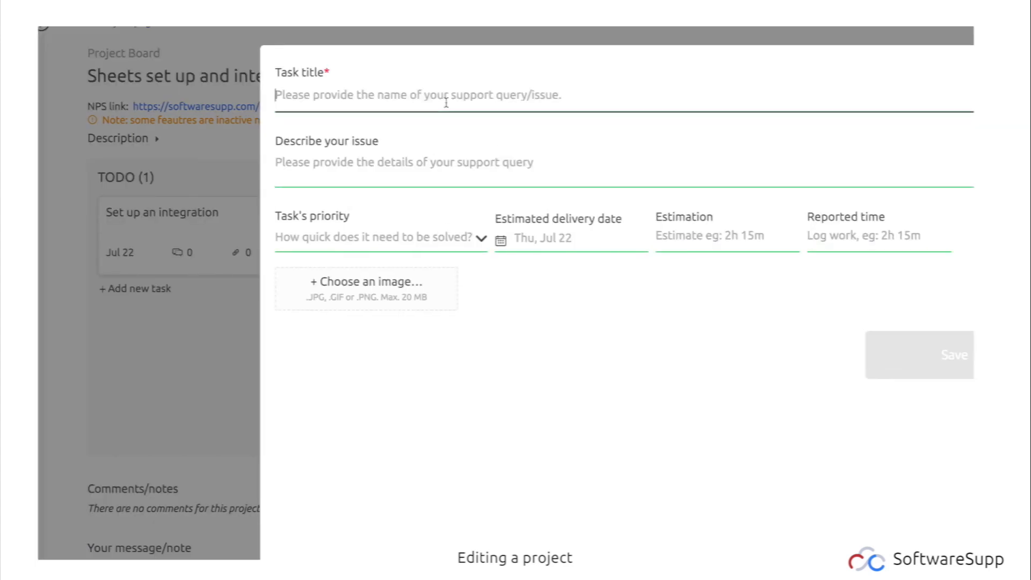
pyautogui.write('Collect needs')
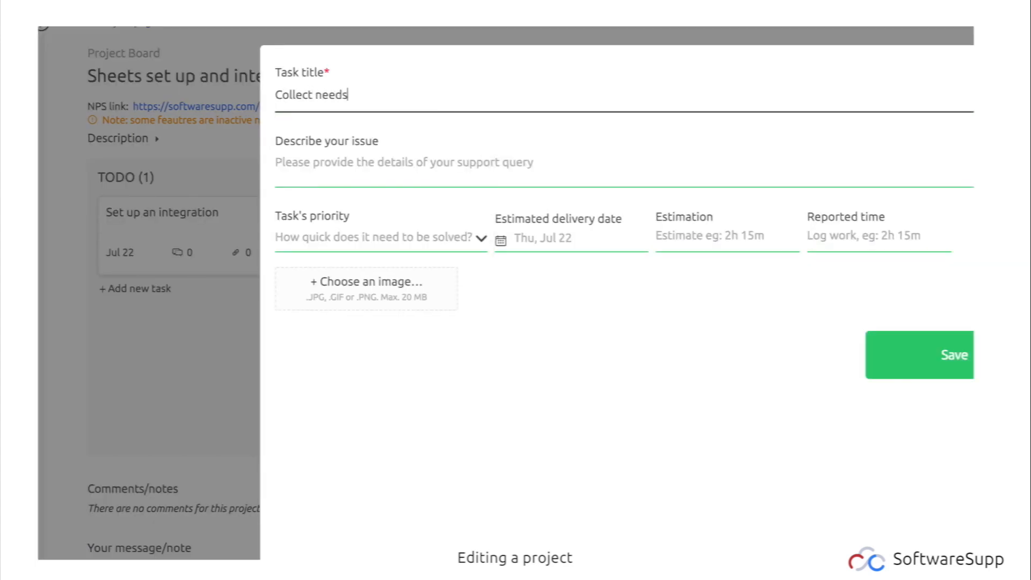
pyautogui.write('and requirements')
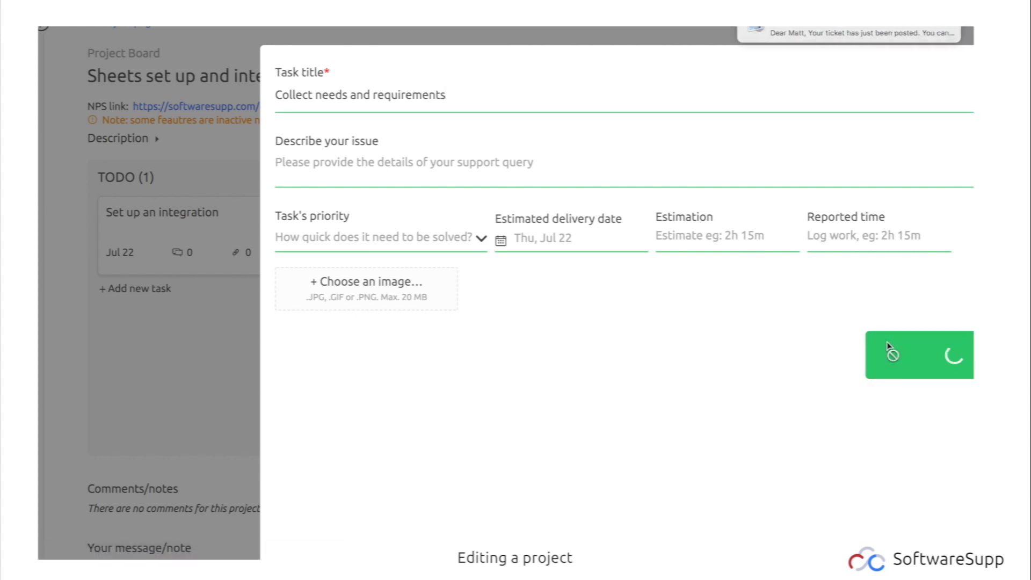
pyautogui.click(919, 356)
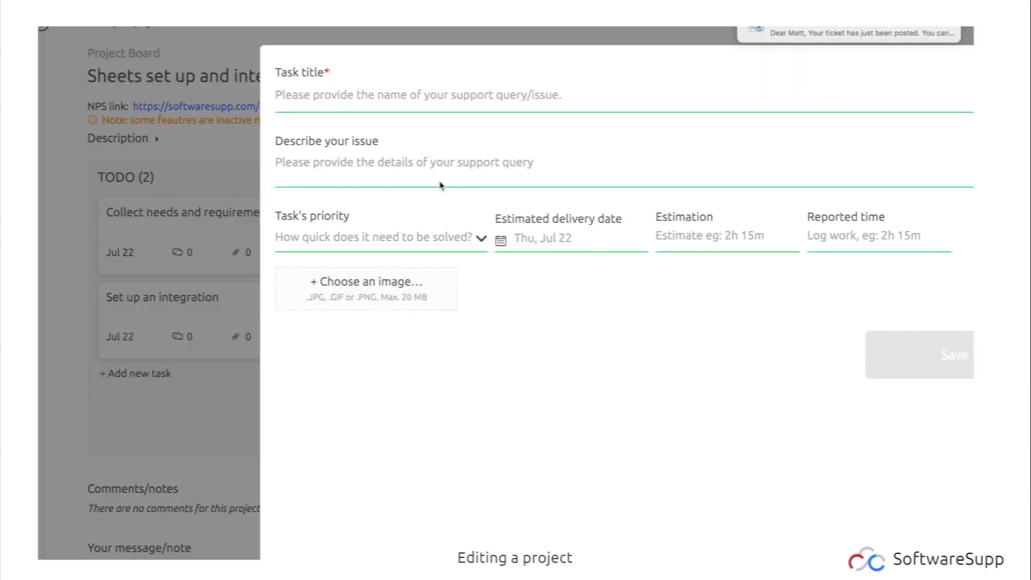
pyautogui.click(460, 94)
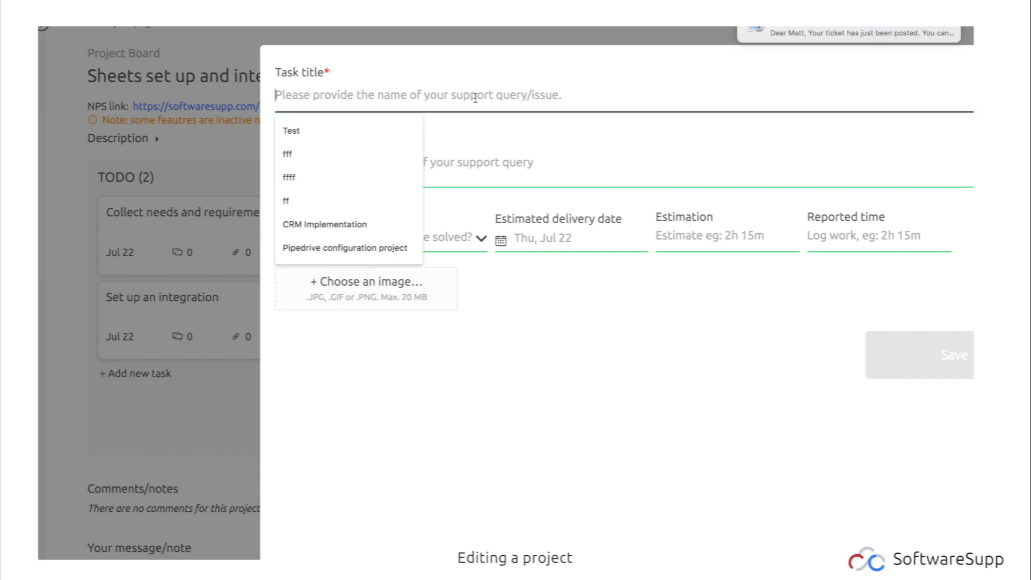
pyautogui.write('Deploy')
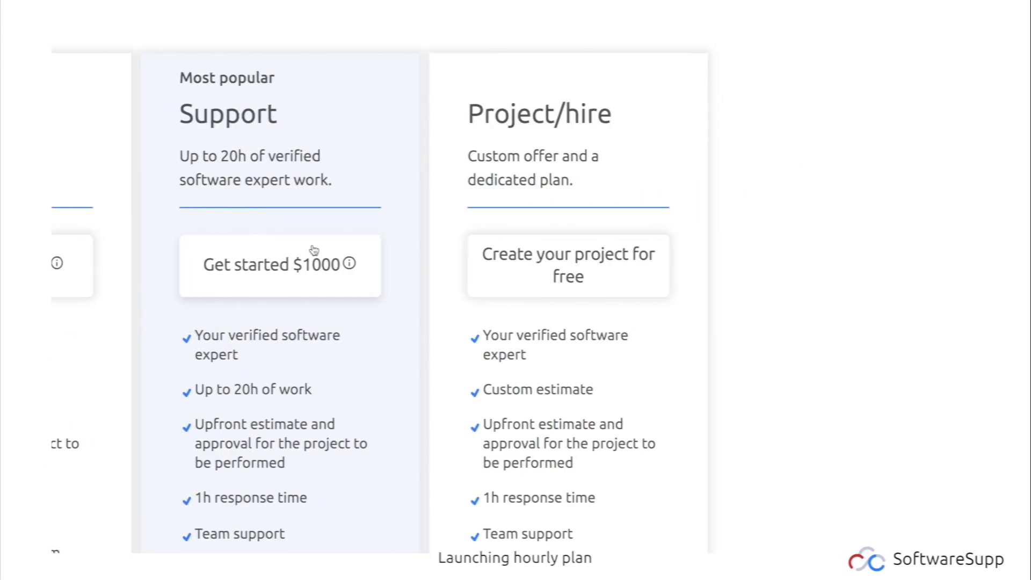
# - Purchase the $300 Starter plan and go to the notifications center
pyautogui.click(279, 264)
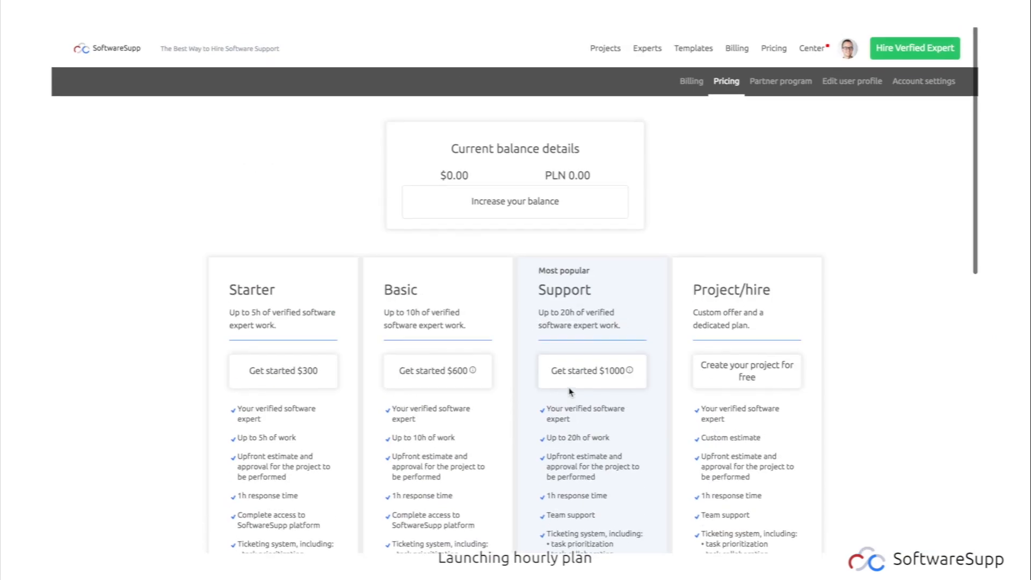
pyautogui.click(513, 201)
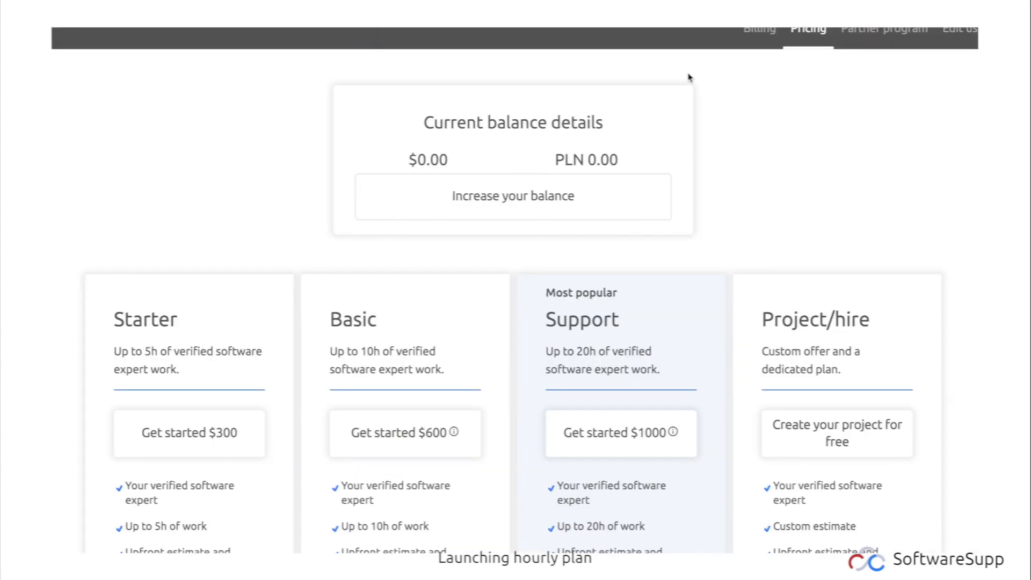
pyautogui.click(188, 433)
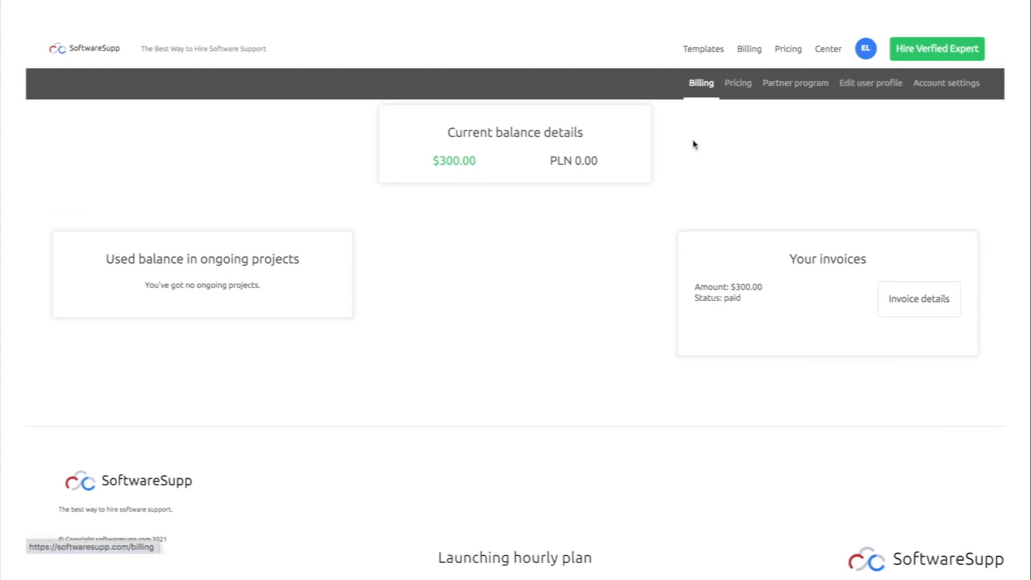
pyautogui.click(795, 82)
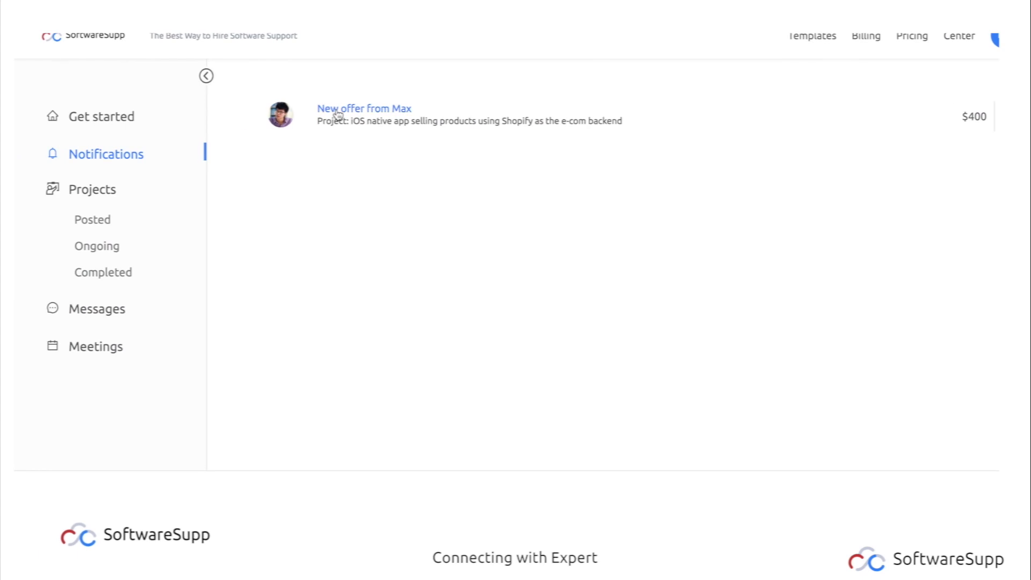
# - Open Max's new $400 offer and scroll through its details
pyautogui.click(364, 108)
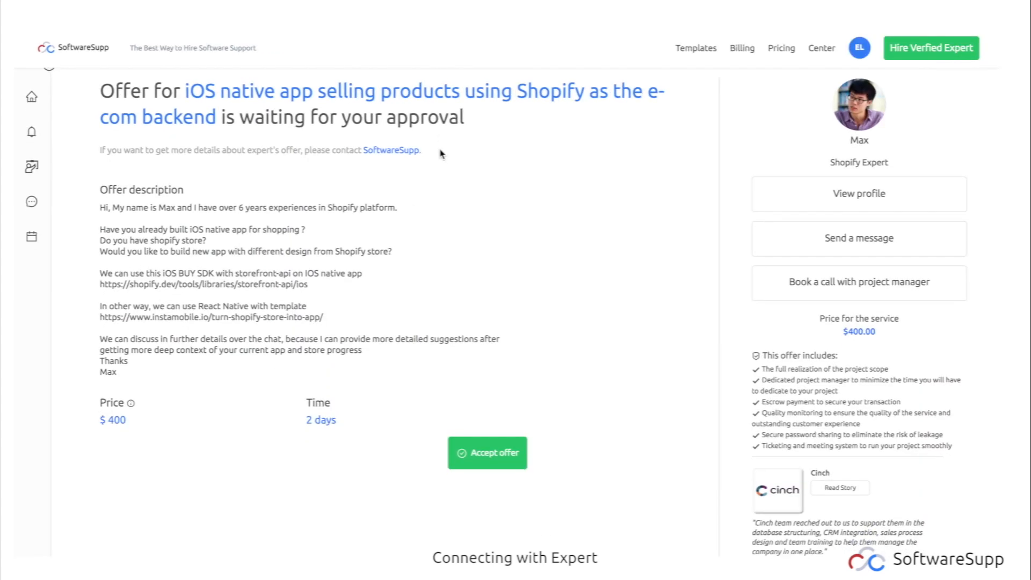
pyautogui.scroll(-3)
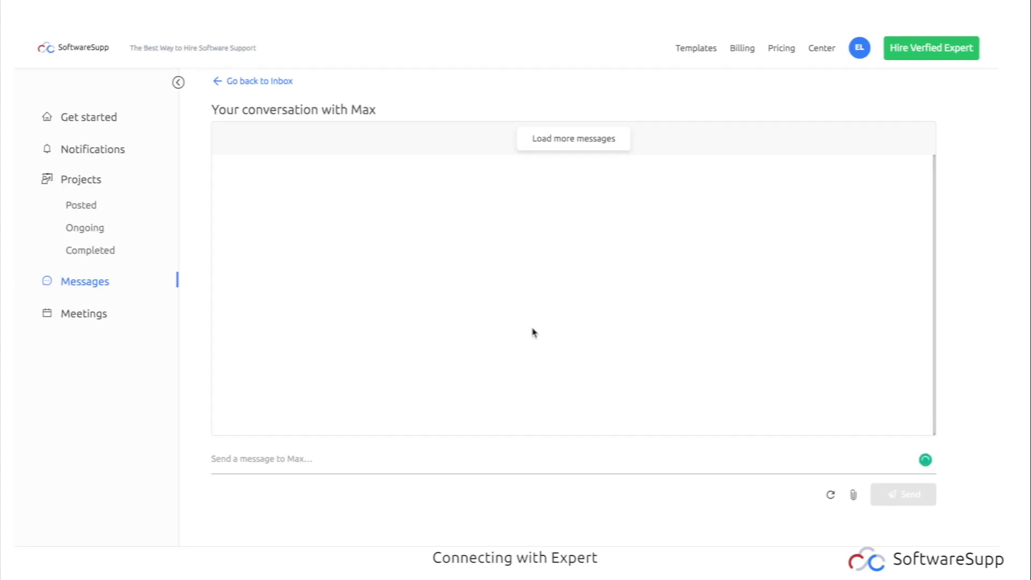
pyautogui.moveTo(468, 459)
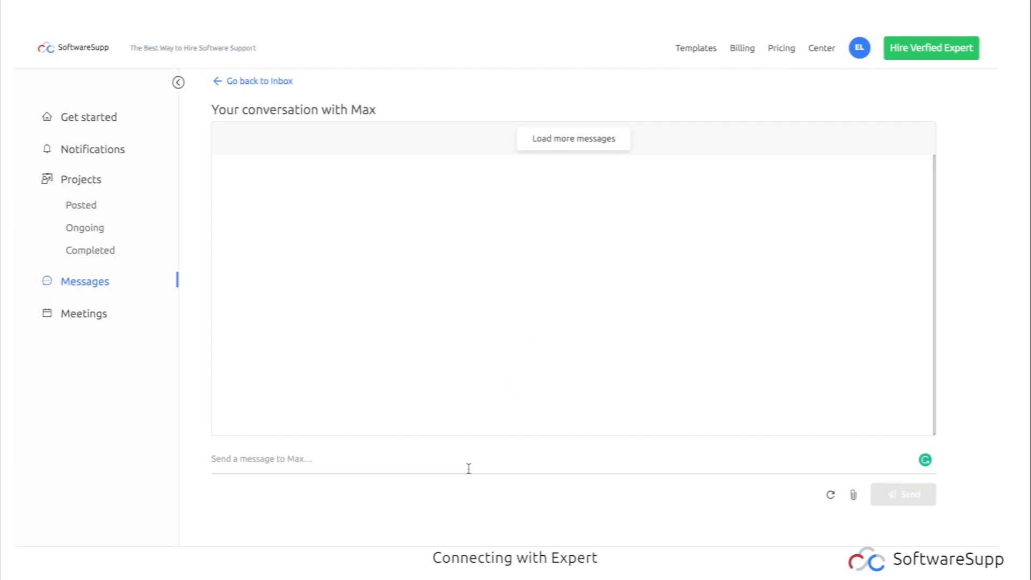
# - Type a greeting to Max about connecting and starting work
pyautogui.write('Hey Max, happy to')
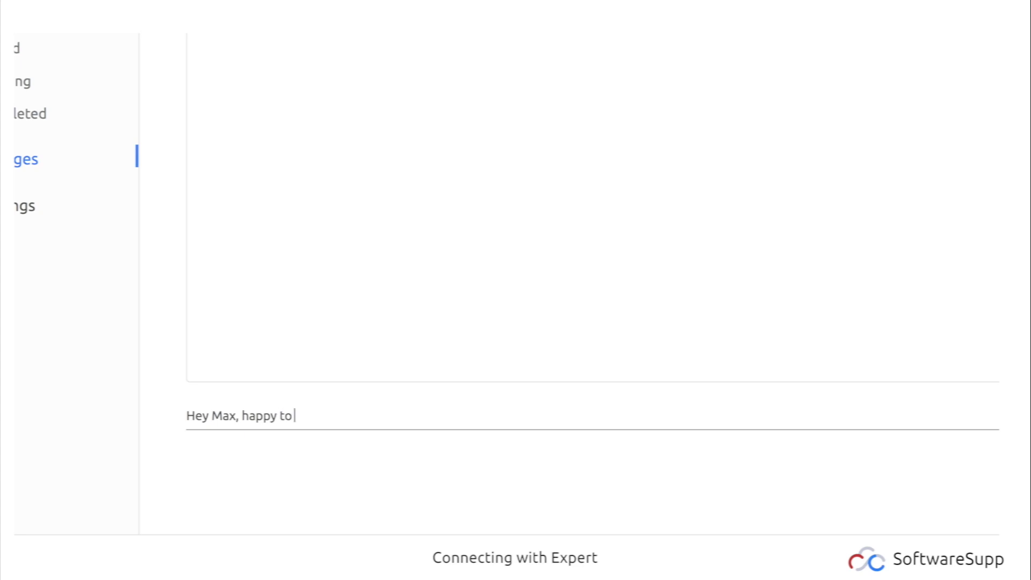
pyautogui.write('connect and st')
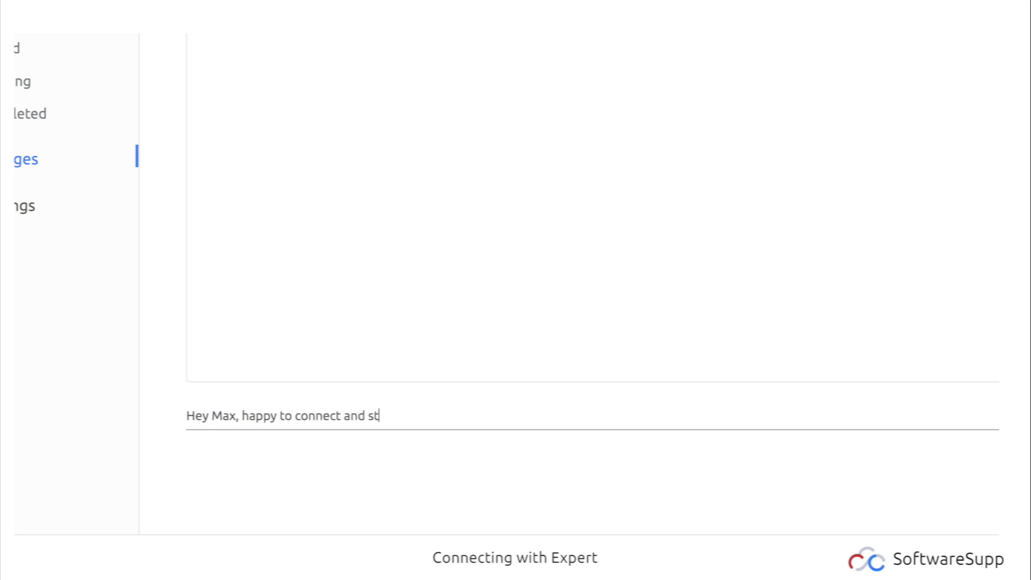
pyautogui.write('art working on the')
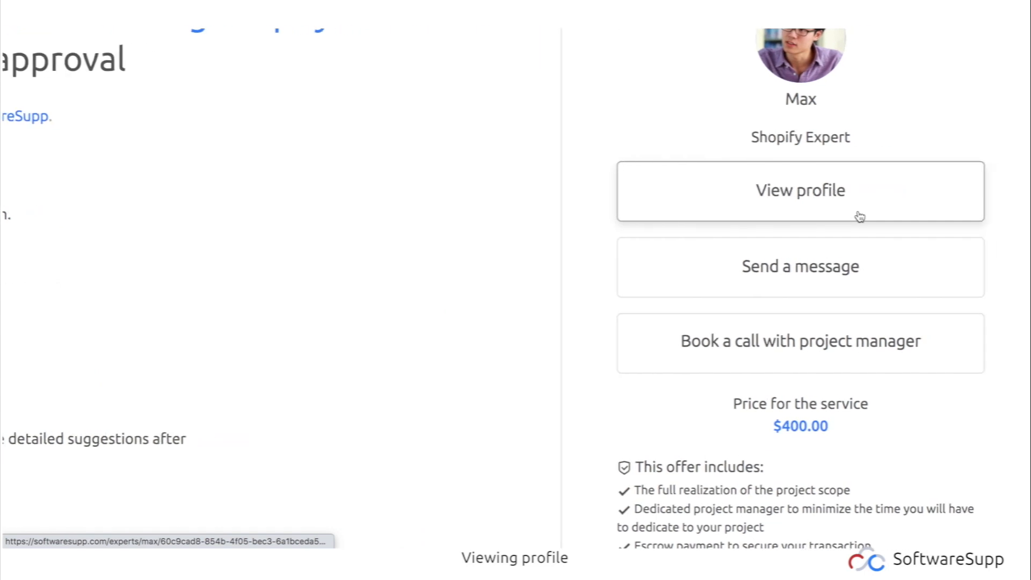
pyautogui.click(799, 190)
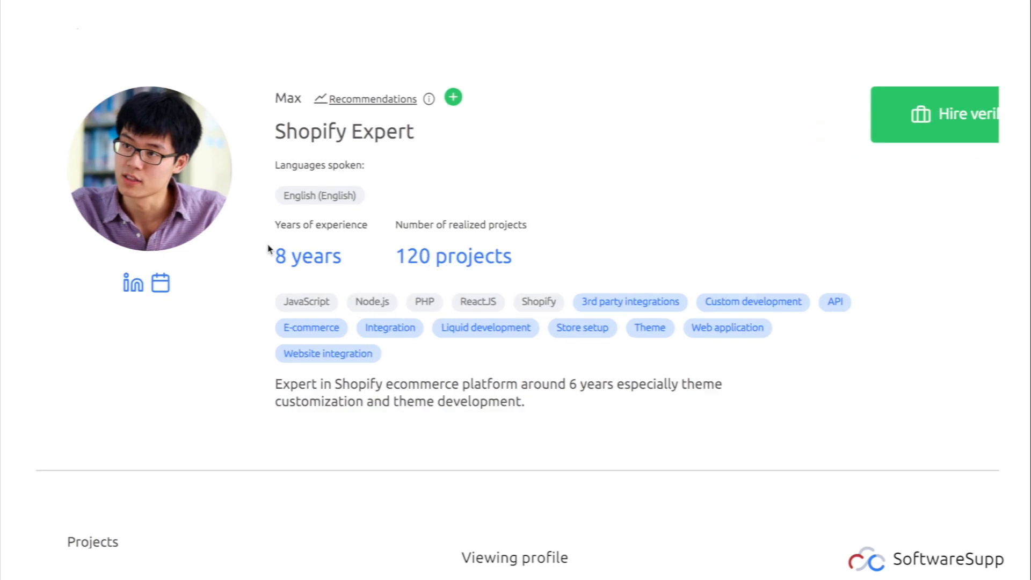
pyautogui.scroll(-3)
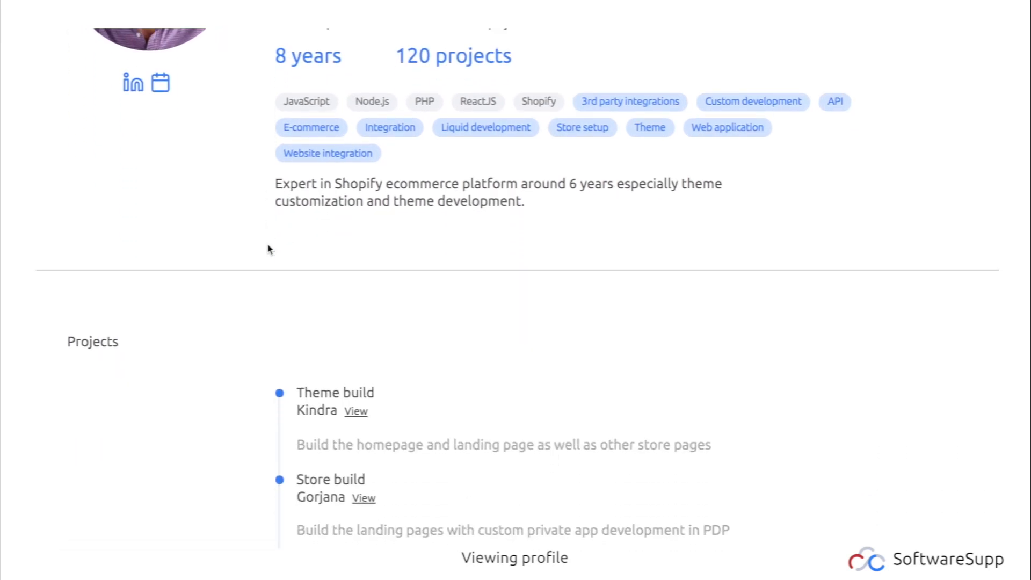
pyautogui.scroll(-3)
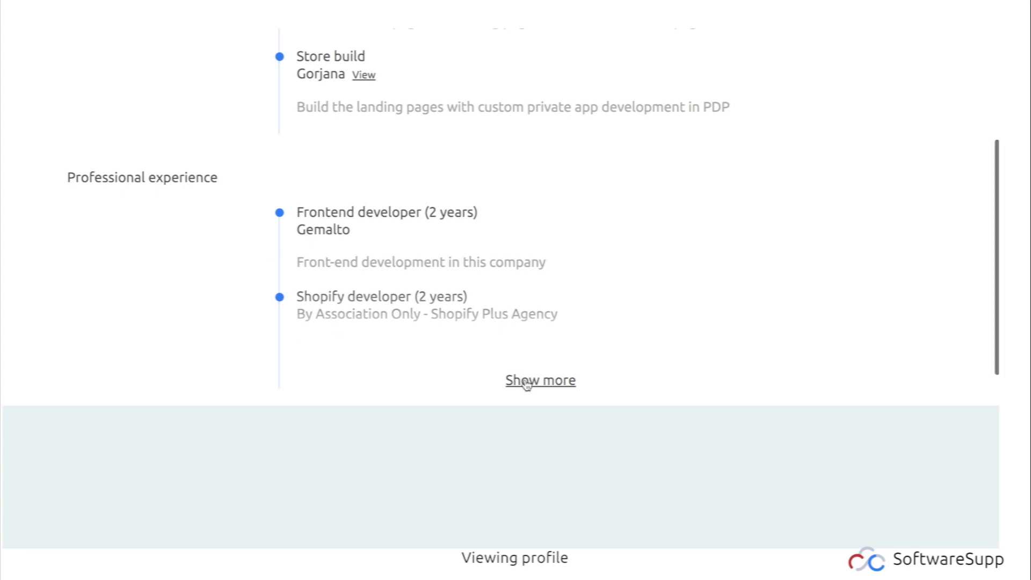
pyautogui.click(539, 381)
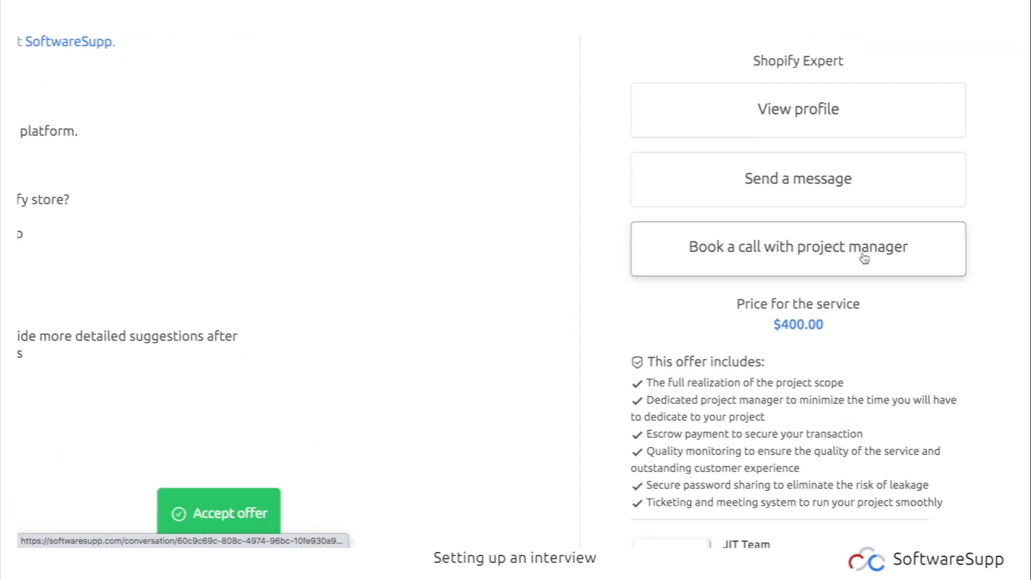
# - Book a call with the project manager, then start a conversation with the expert
pyautogui.click(219, 513)
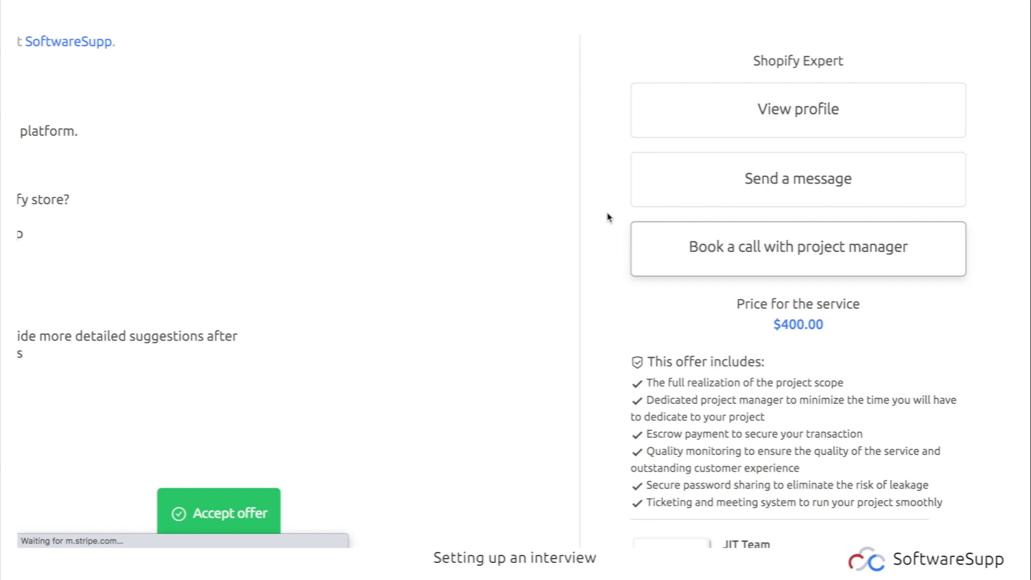
pyautogui.click(218, 513)
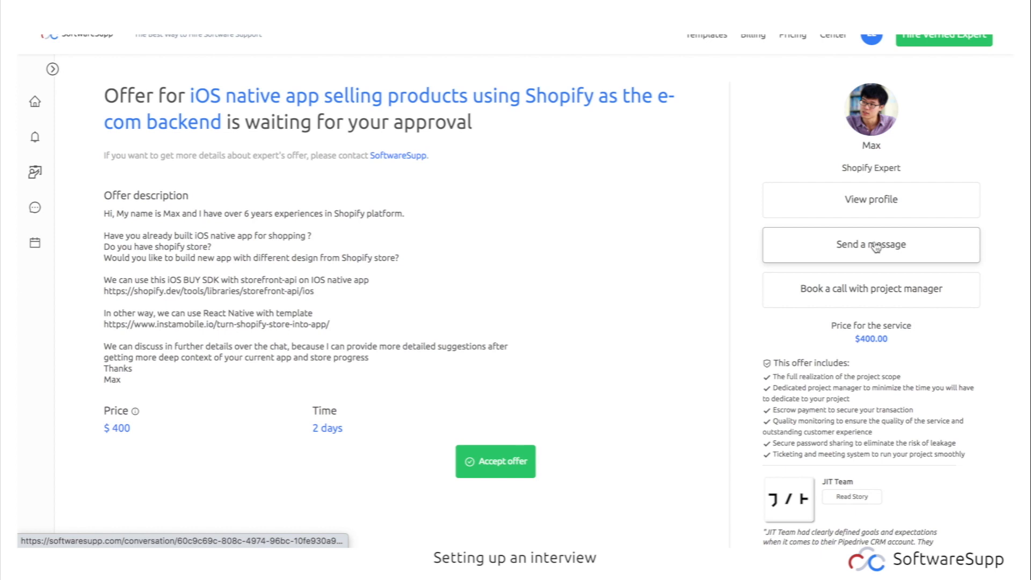
pyautogui.click(871, 244)
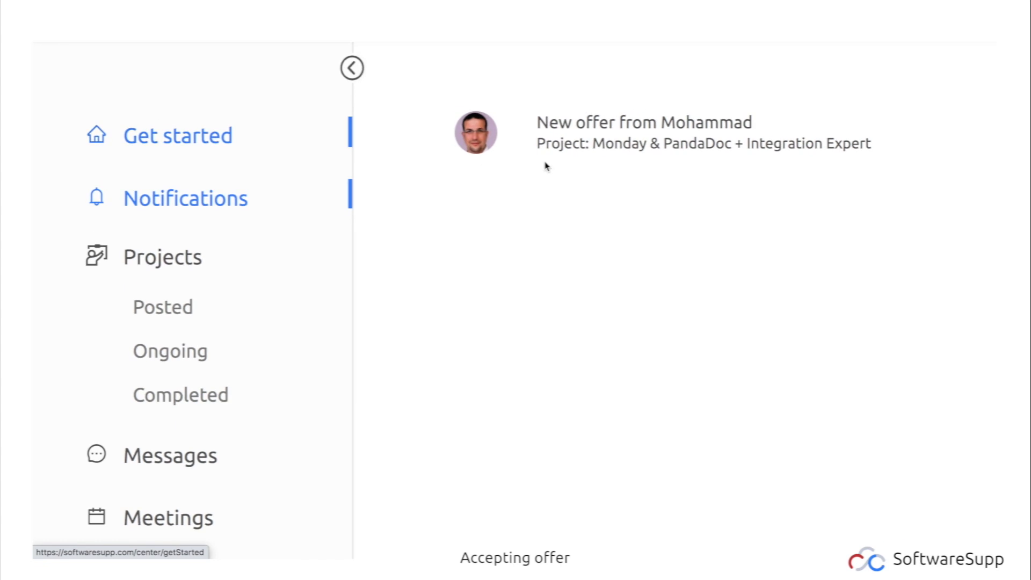
# - Open the ongoing Monday & PandaDoc project board and scroll through its side panel
pyautogui.click(351, 67)
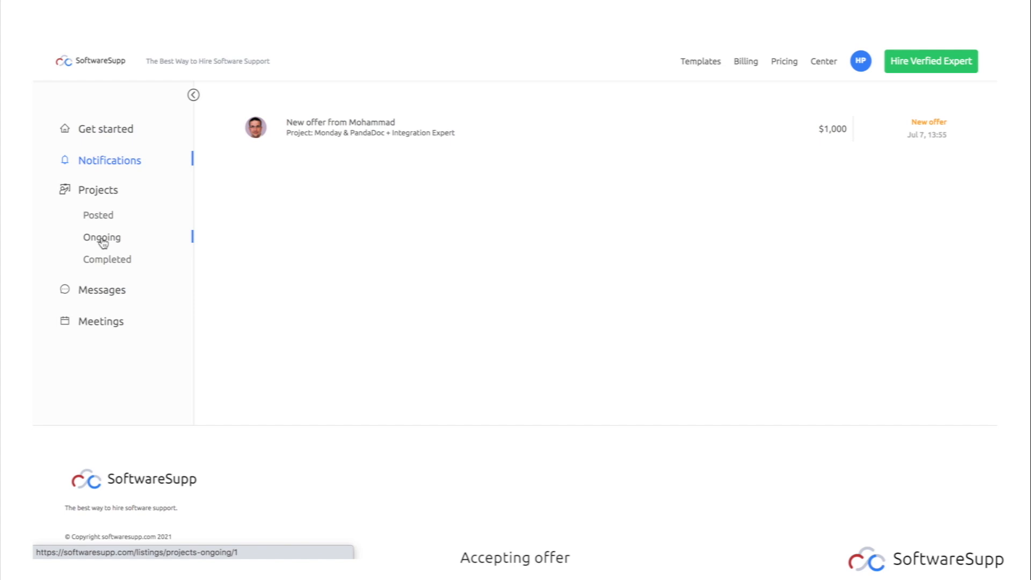
pyautogui.click(369, 127)
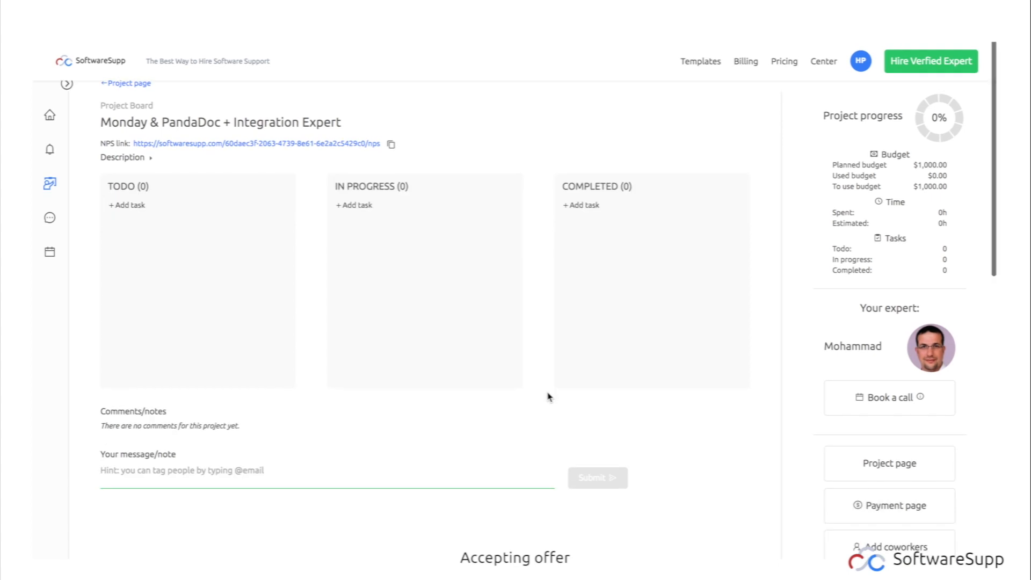
pyautogui.scroll(-3)
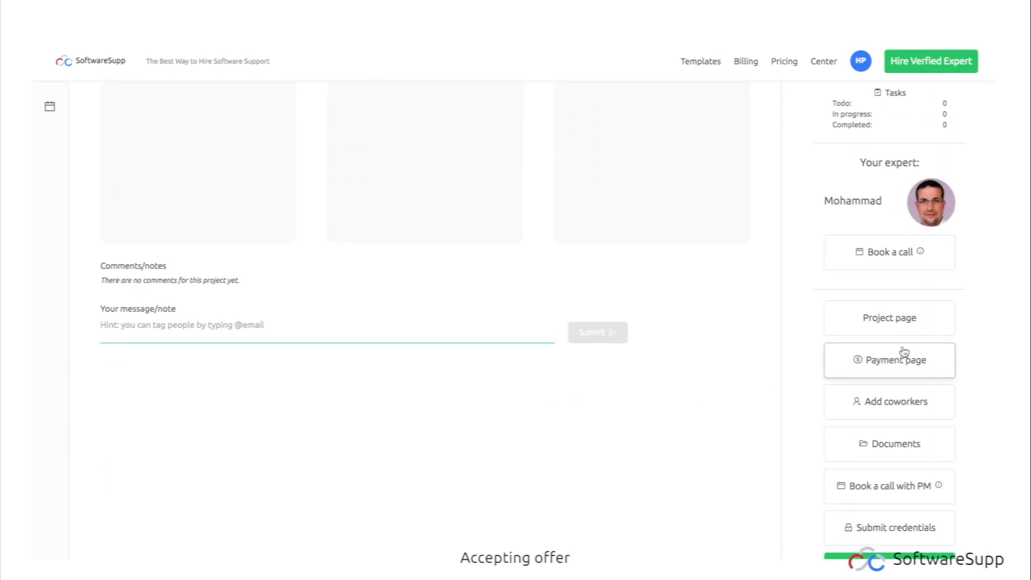
pyautogui.scroll(3)
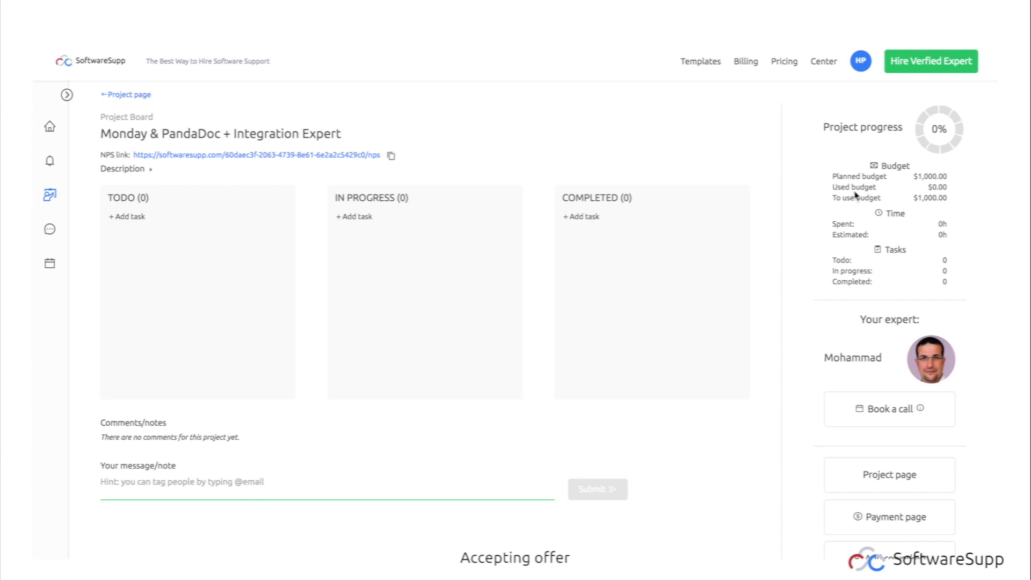
pyautogui.scroll(-3)
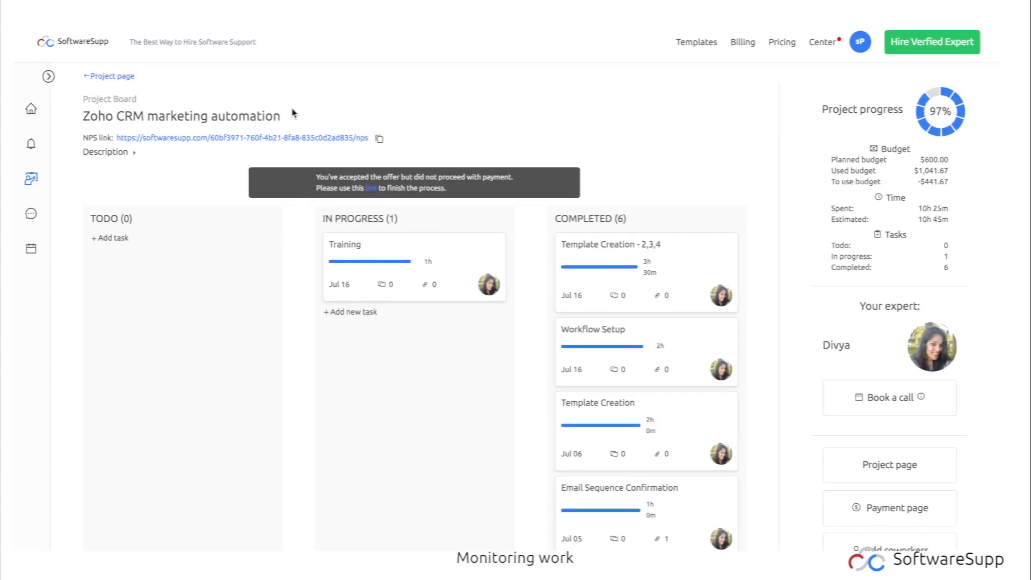
pyautogui.moveTo(892, 104)
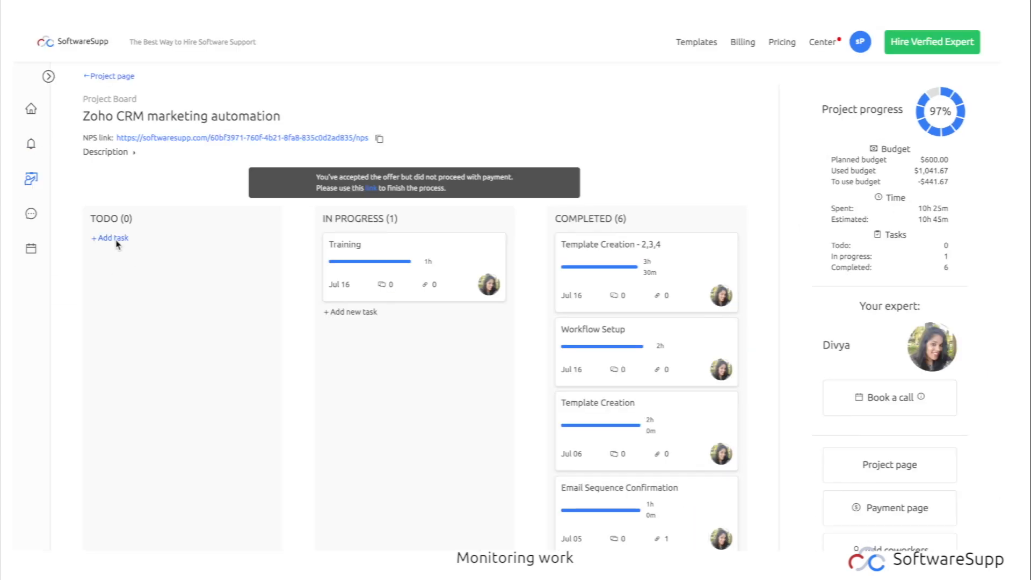
# - Discard the draft task 'Additional integration between Zoho and Sheets' and reach the Pipedrive board
pyautogui.click(109, 238)
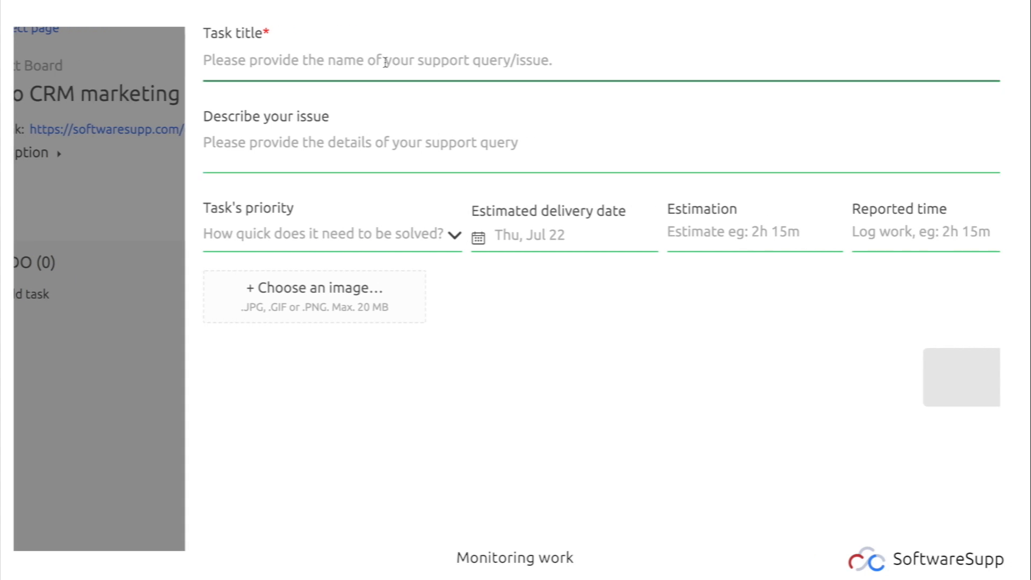
pyautogui.write('Additional integration between')
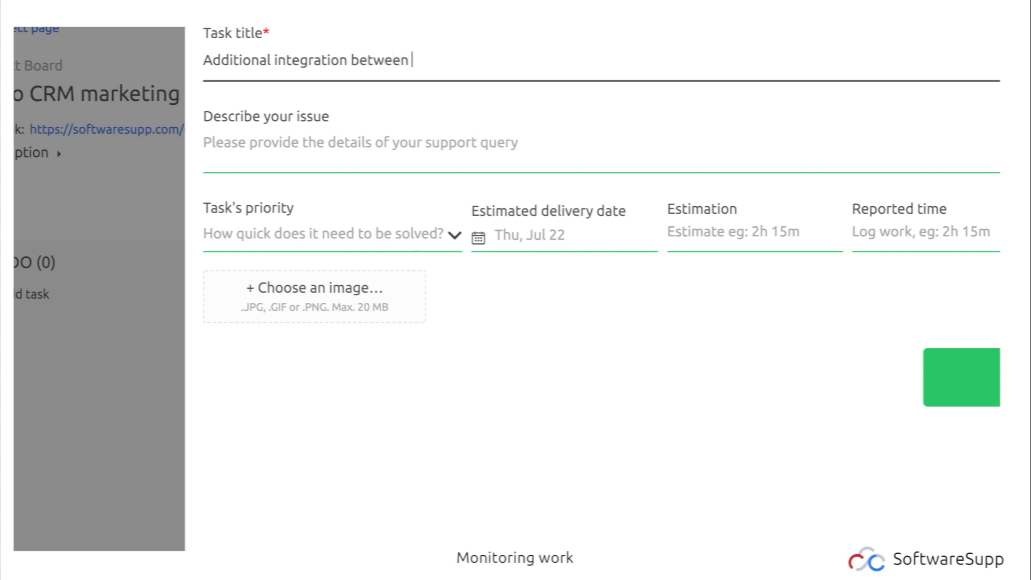
pyautogui.write('Zoho and')
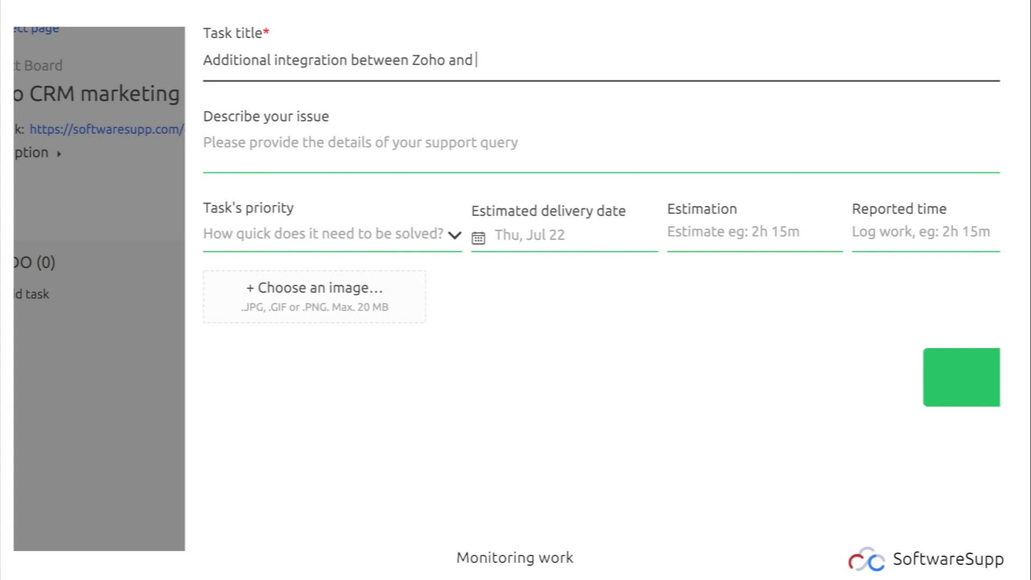
pyautogui.write('Sheets')
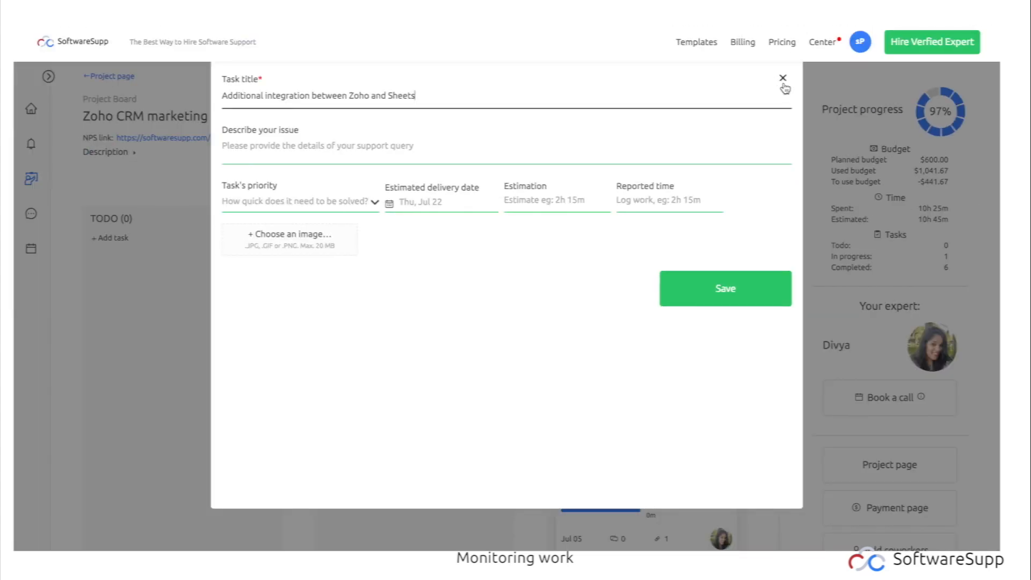
pyautogui.click(783, 78)
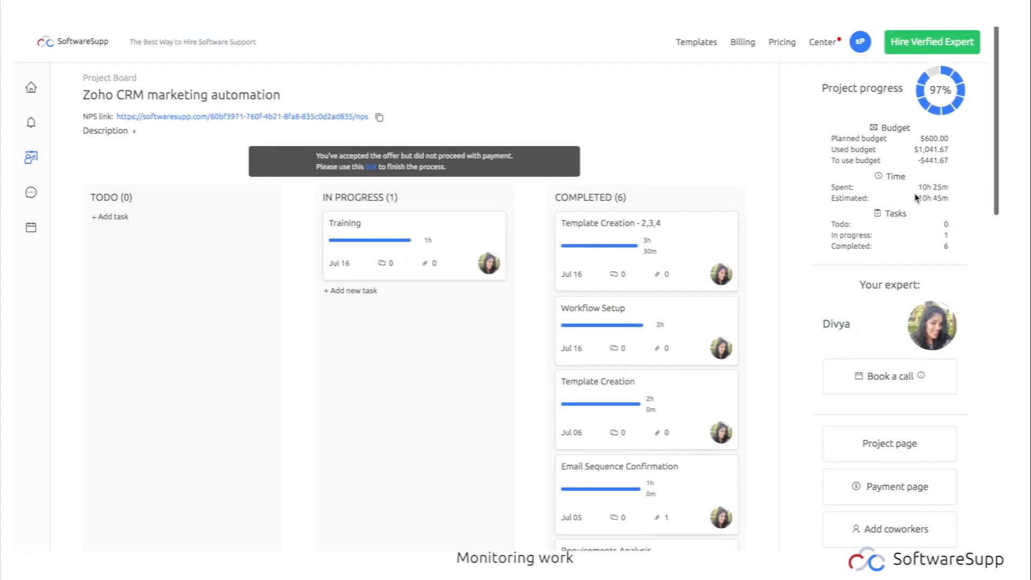
pyautogui.click(859, 41)
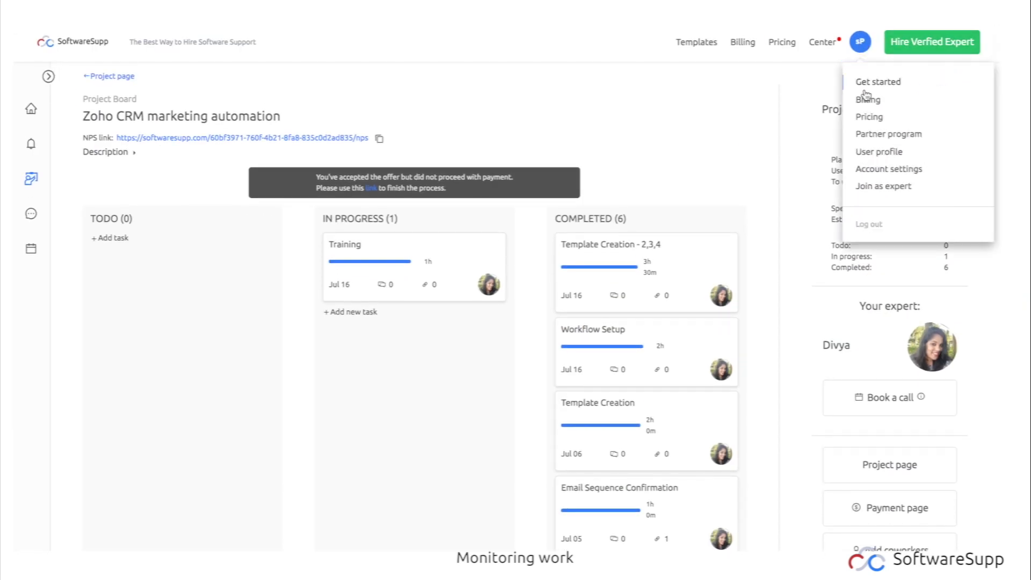
pyautogui.click(868, 99)
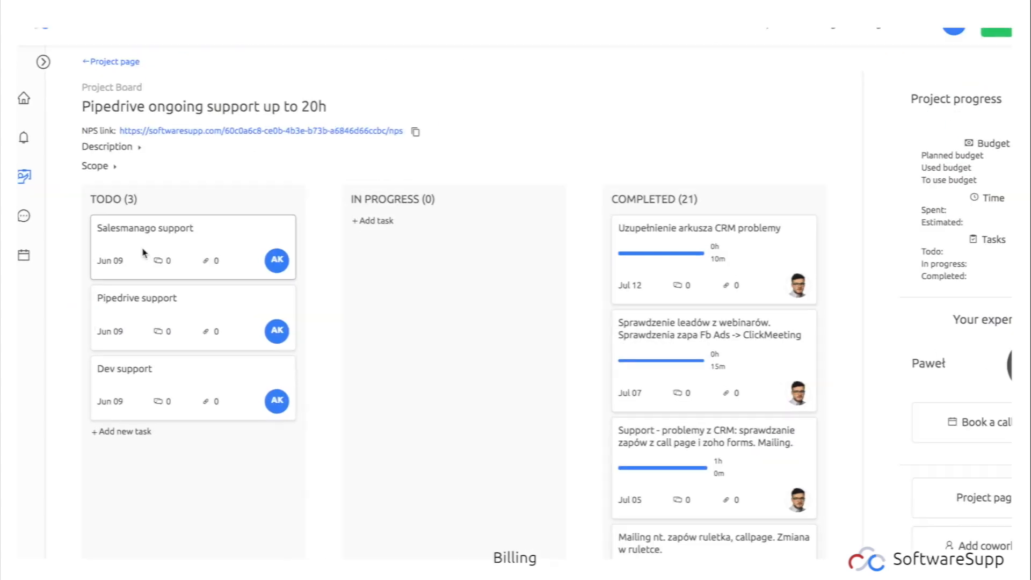
# - Open Billing to view the $0 balance, $850 of $1,000 Pipedrive budget, and PLN 4,000 invoice
pyautogui.scroll(-3)
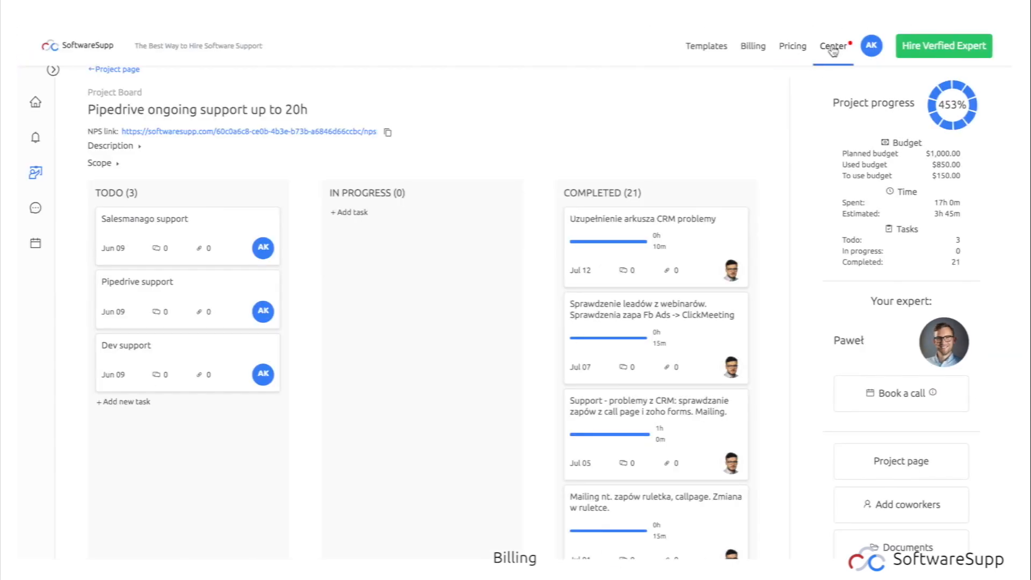
pyautogui.click(753, 46)
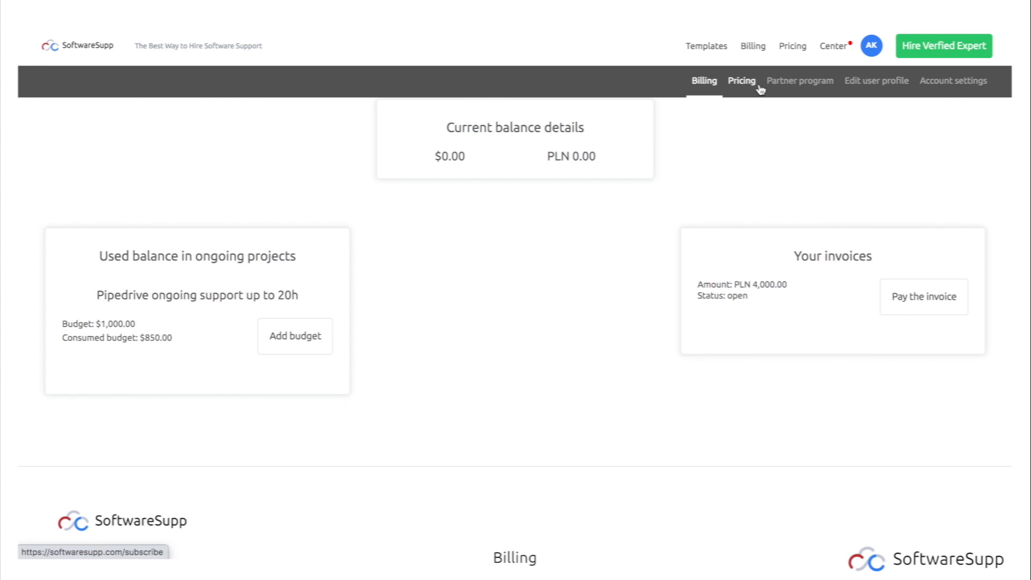
# - Show the pricing plans: Starter $300, Basic $600, Support $1,000 and custom Project/hire
pyautogui.click(742, 80)
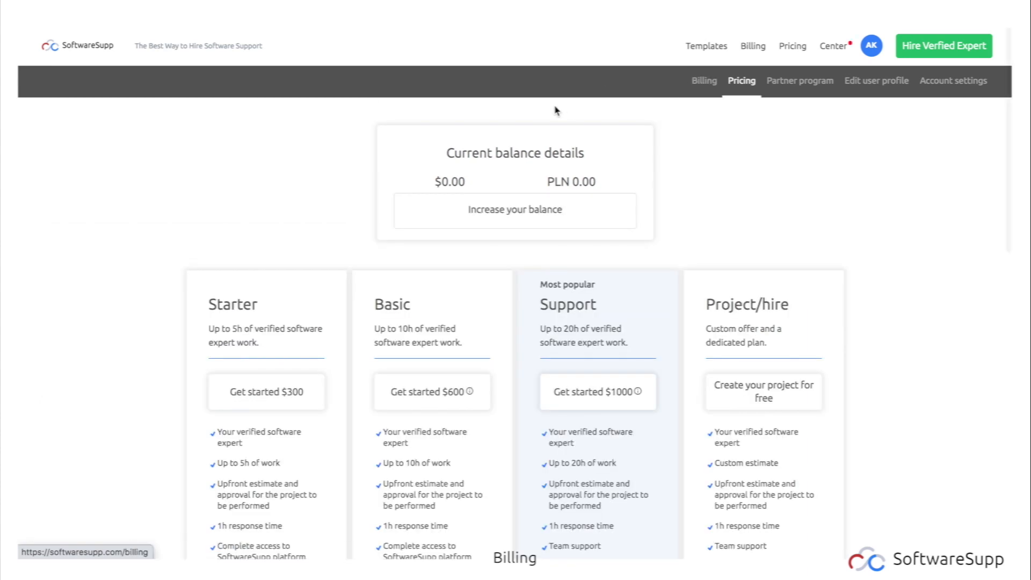
pyautogui.moveTo(465, 148)
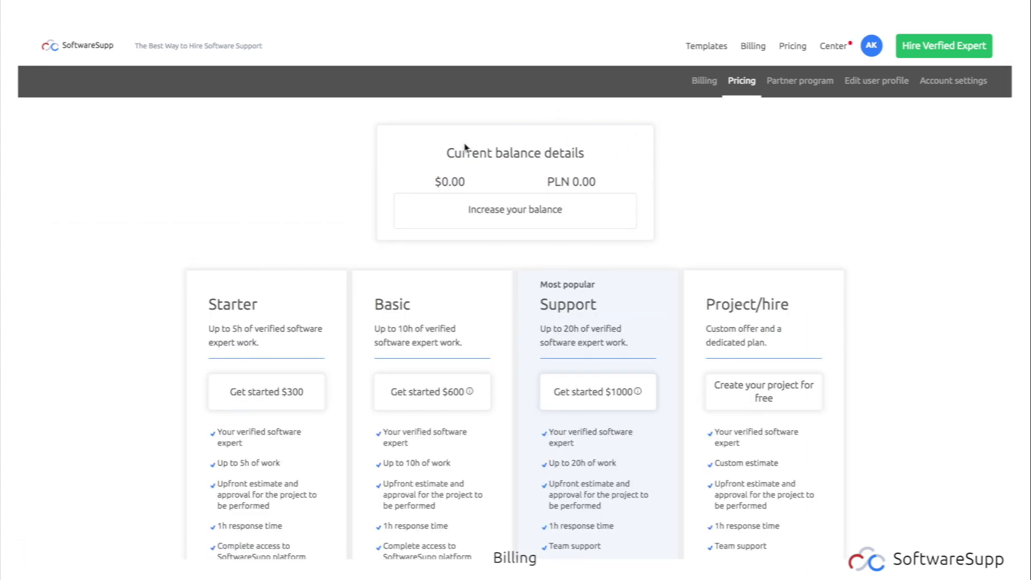
pyautogui.moveTo(803, 259)
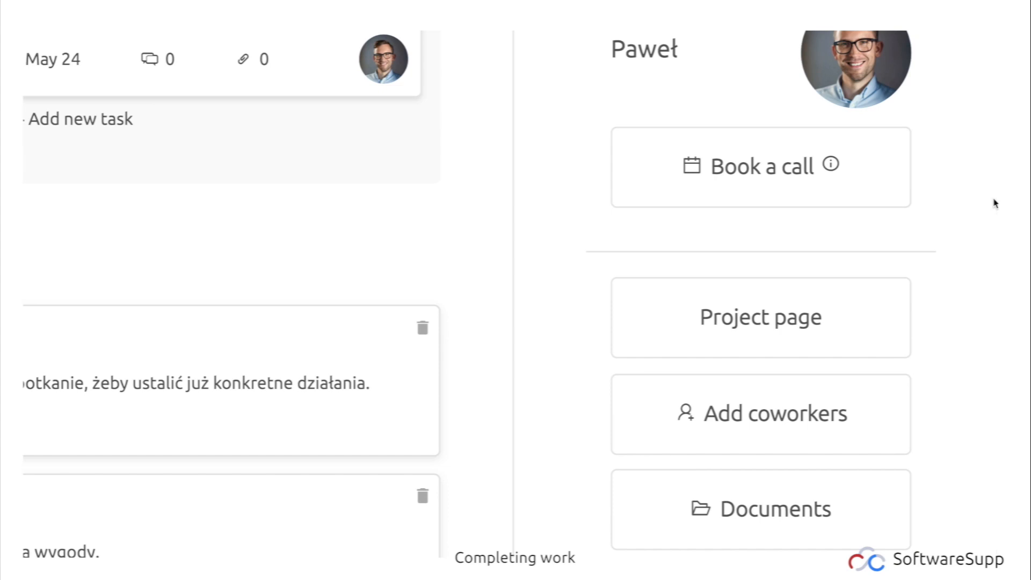
# - Scroll down Paweł's project board to the comments and Project completed button
pyautogui.scroll(-3)
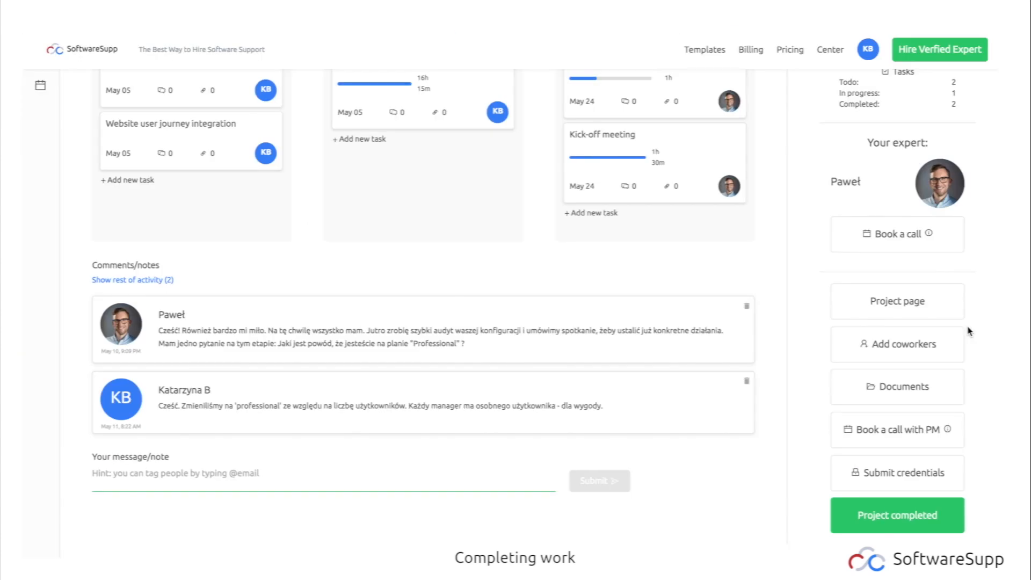
pyautogui.moveTo(831, 56)
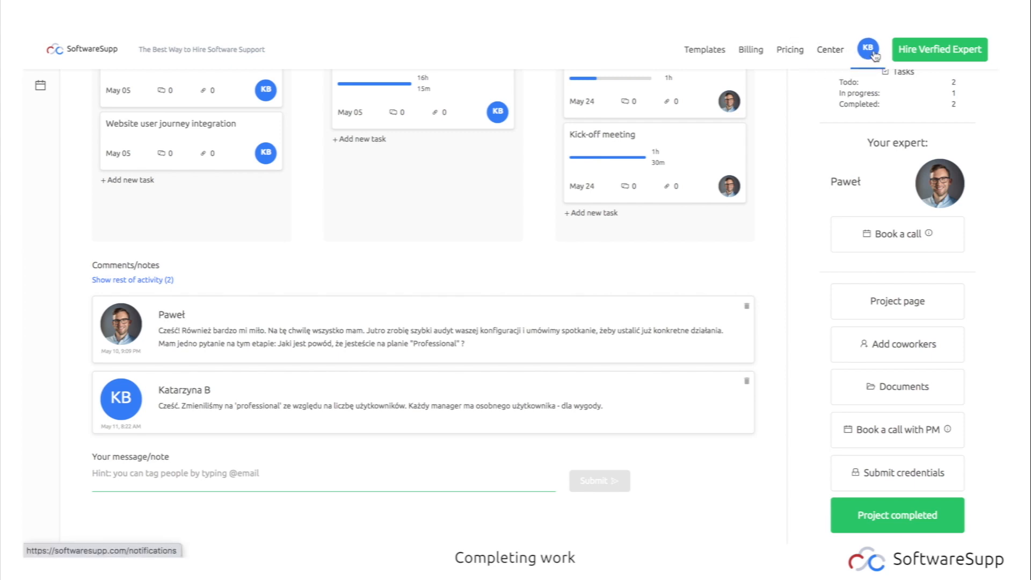
# - Open Billing showing $937.50 of $1,000 used and a draft PLN 10,000 invoice
pyautogui.click(751, 50)
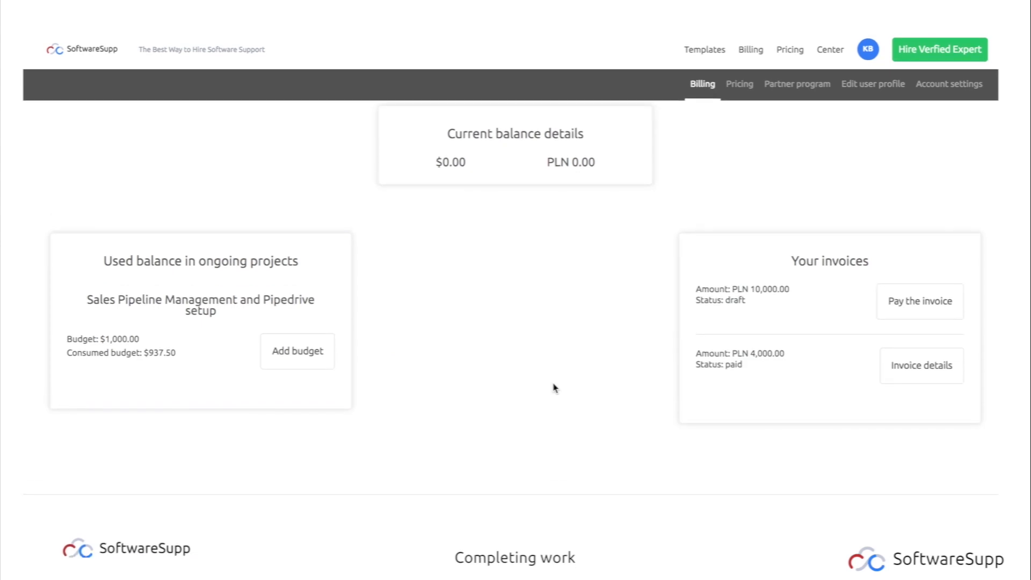
pyautogui.moveTo(669, 162)
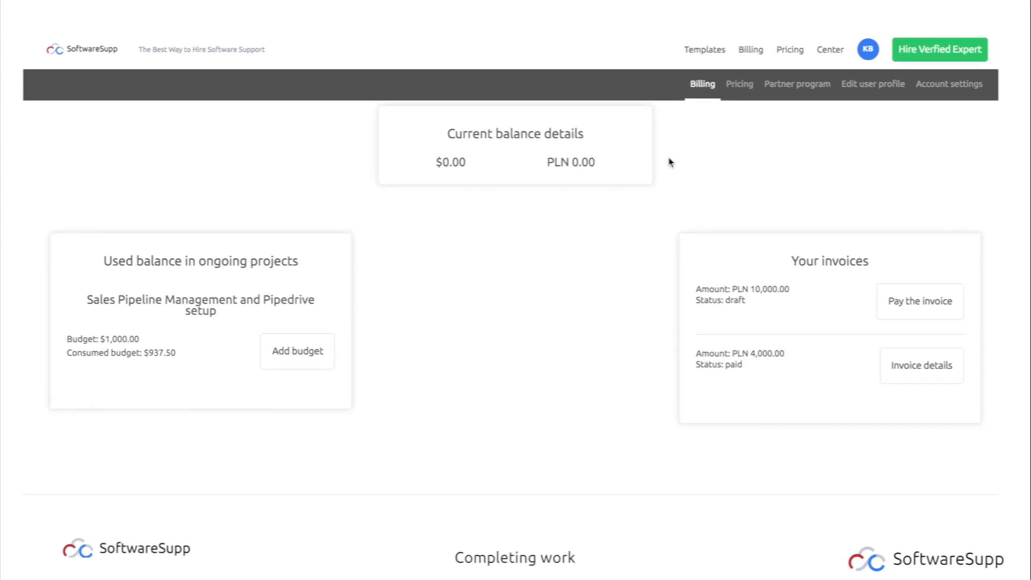